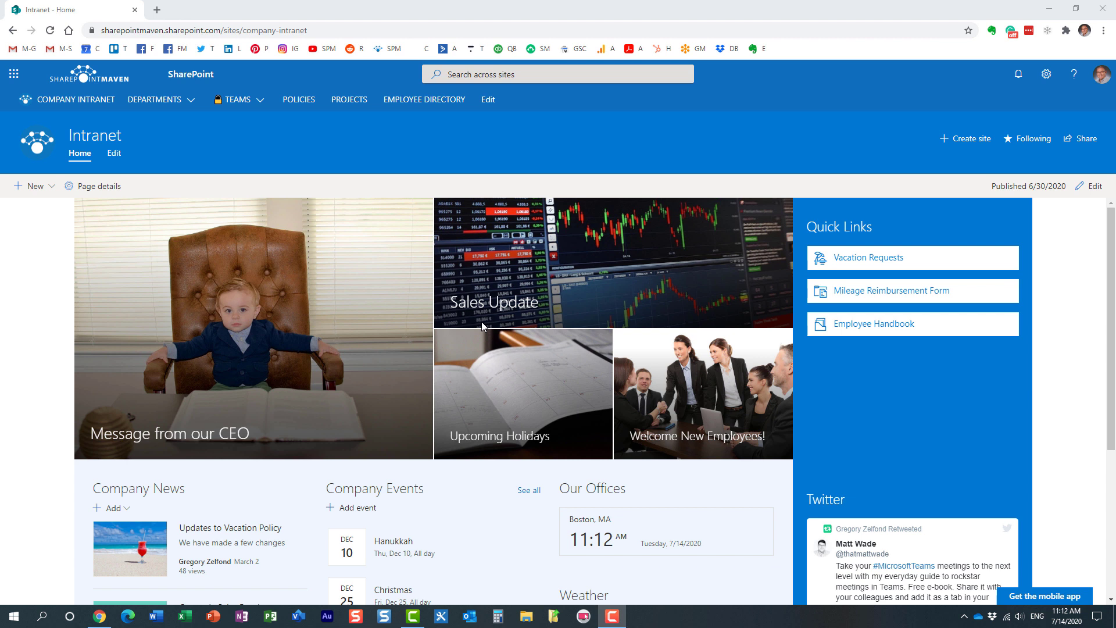
mouse_move(251, 143)
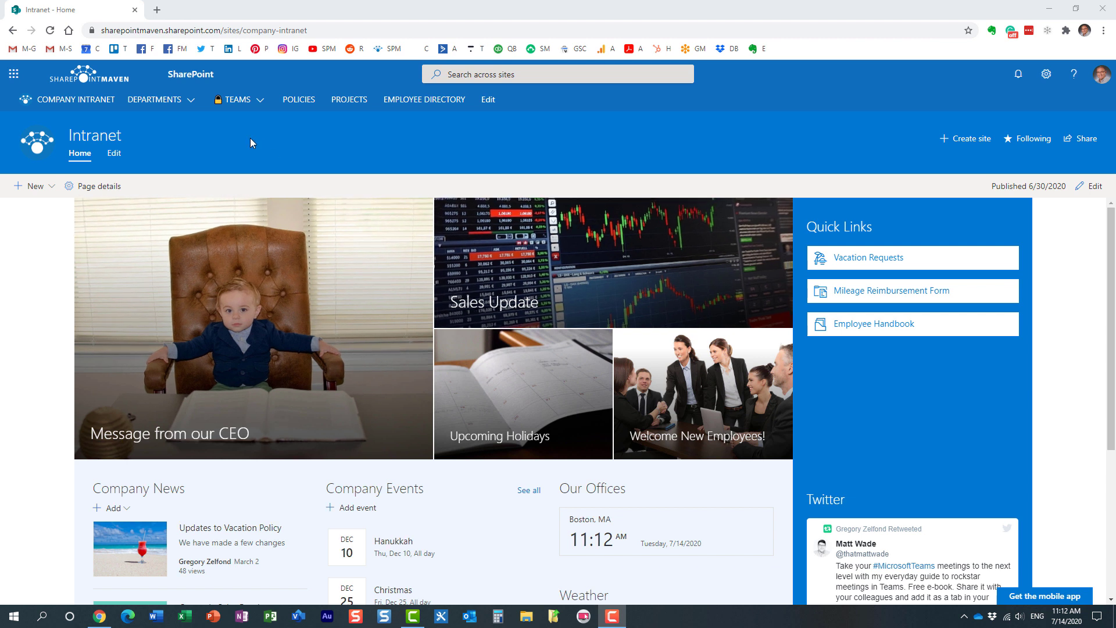
- Visit the HR team site, return to the Intranet site and reopen the Microsoft 365 apps list
click(13, 74)
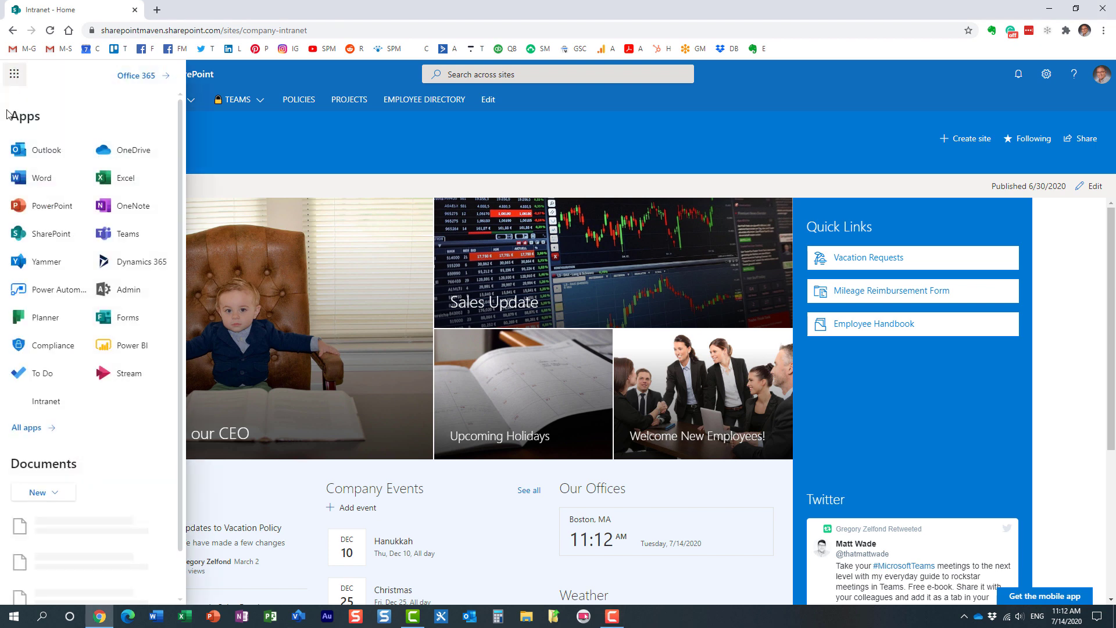
mouse_move(46, 401)
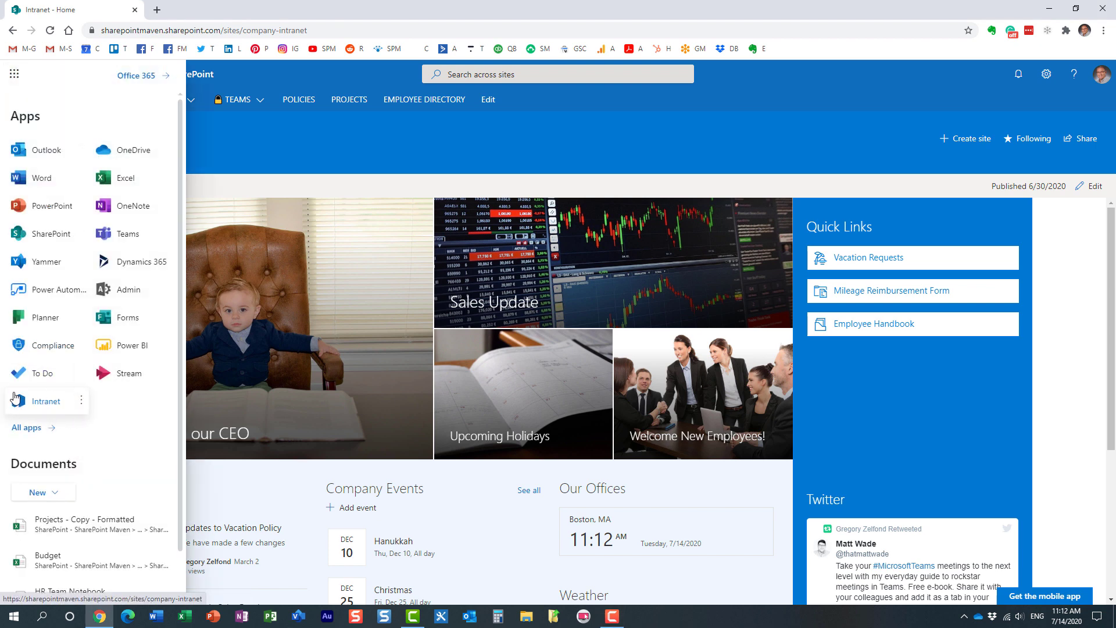
mouse_move(46, 407)
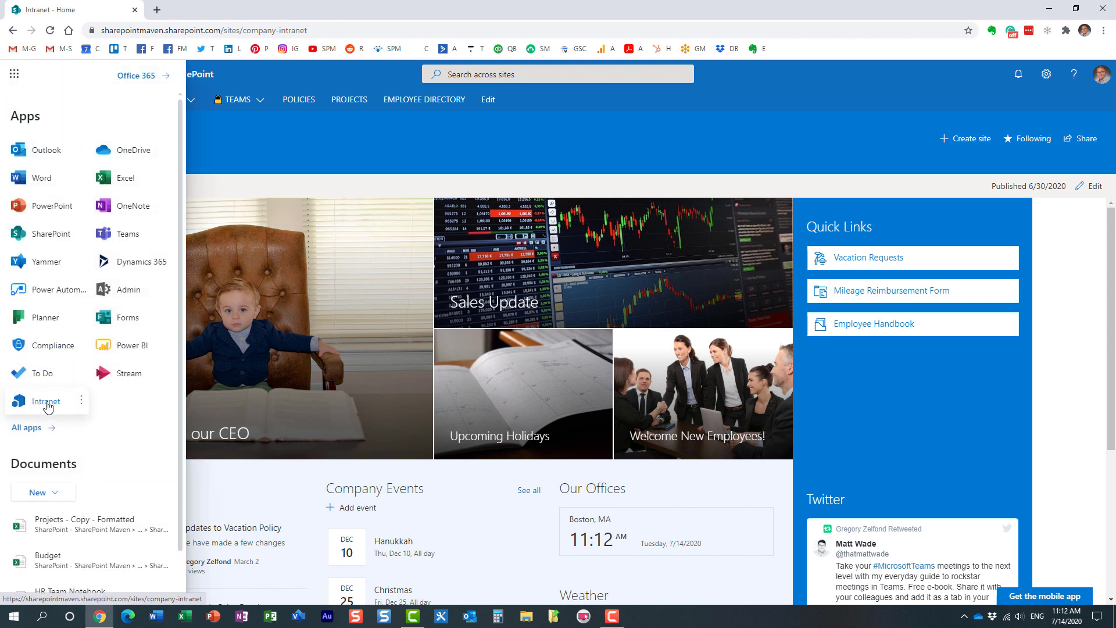
mouse_move(67, 409)
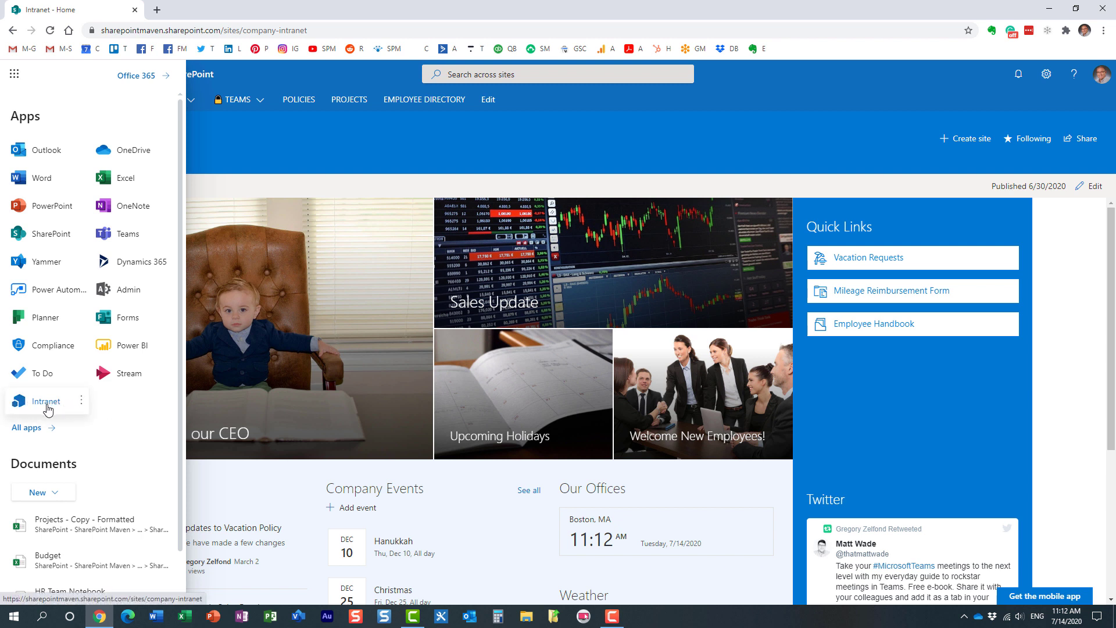
click(236, 99)
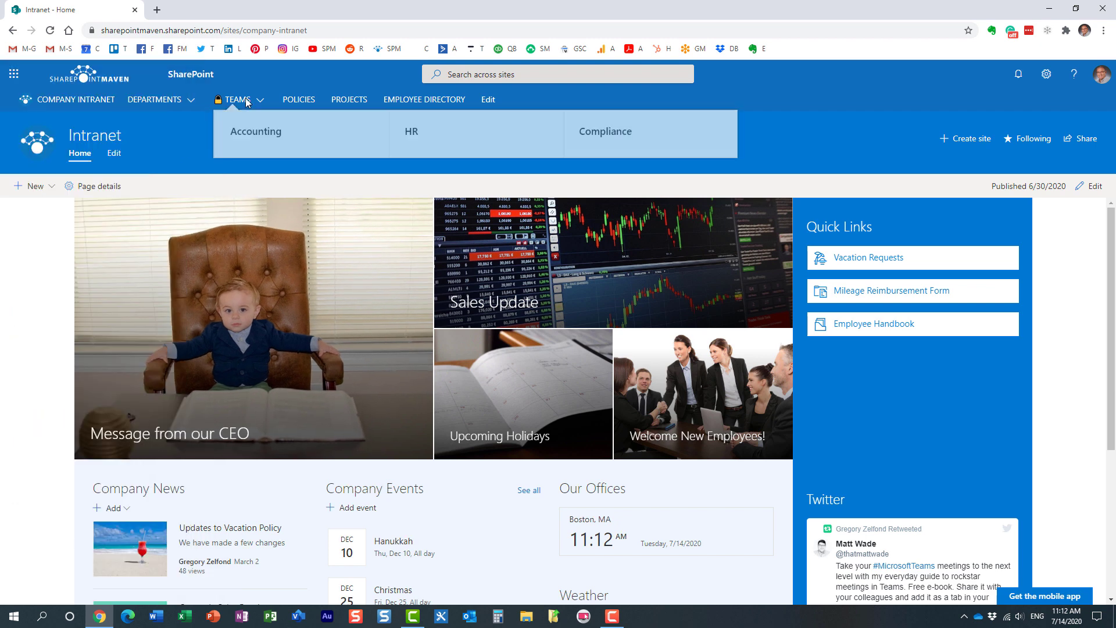
click(411, 132)
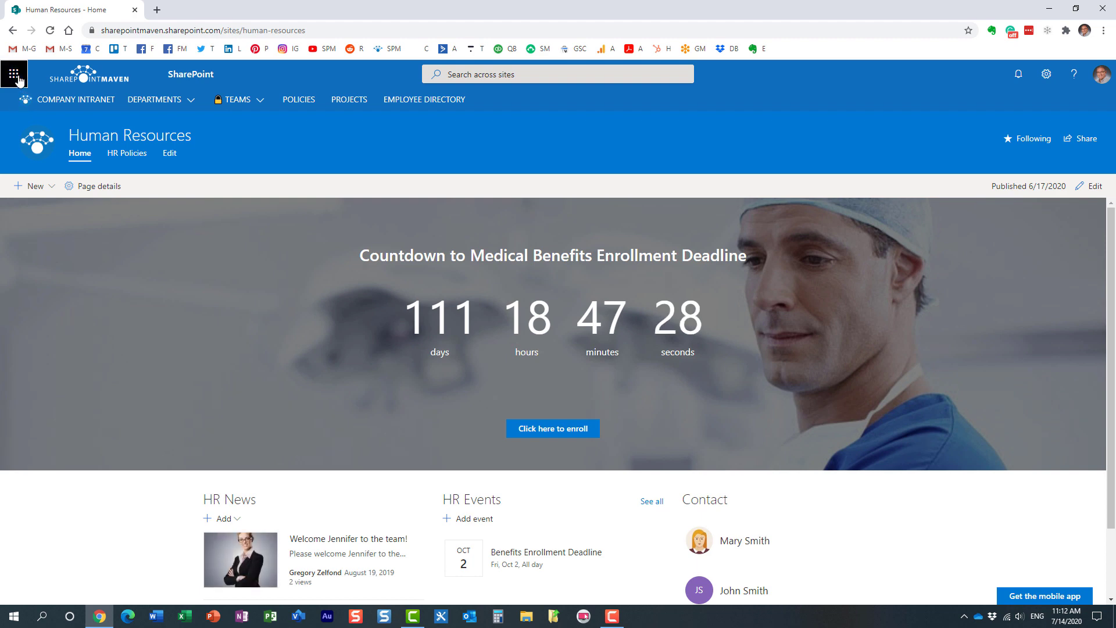
click(14, 75)
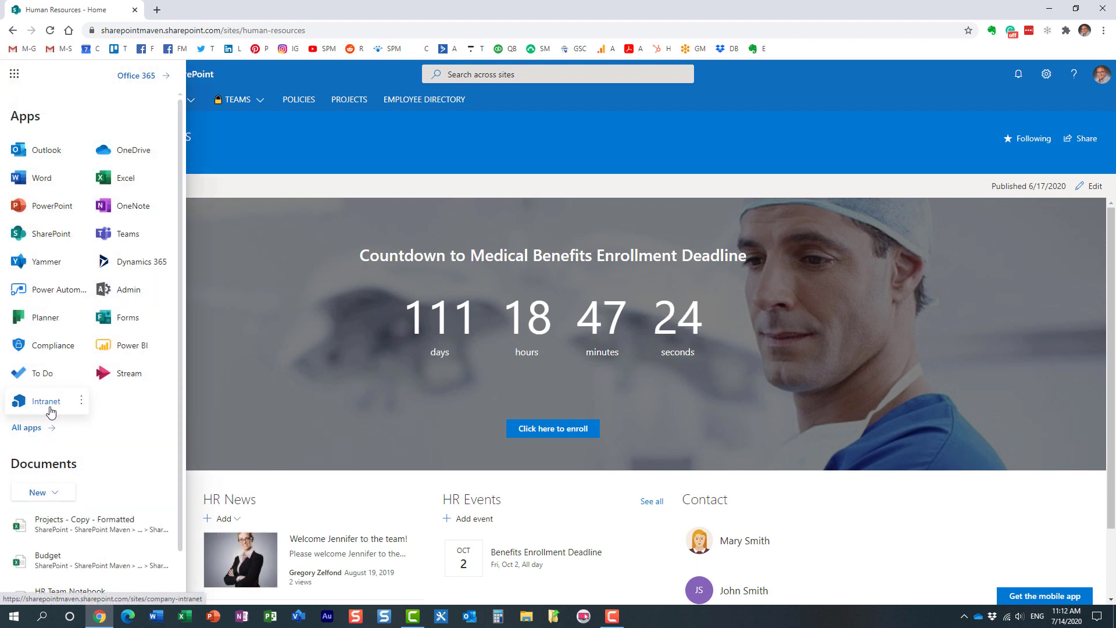
click(45, 401)
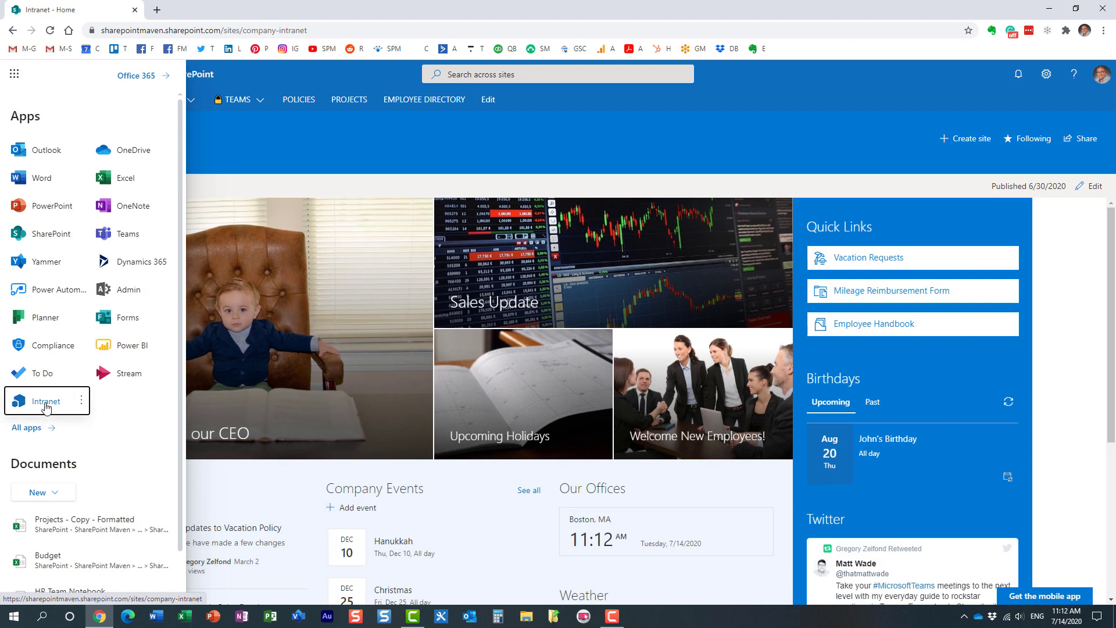
mouse_move(278, 150)
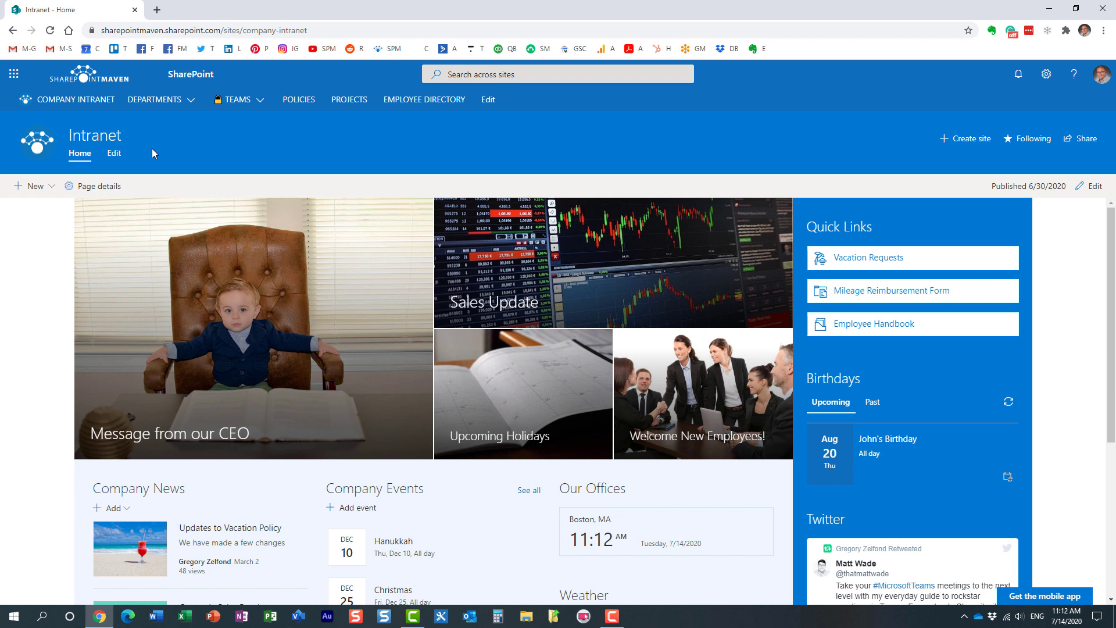
mouse_move(57, 114)
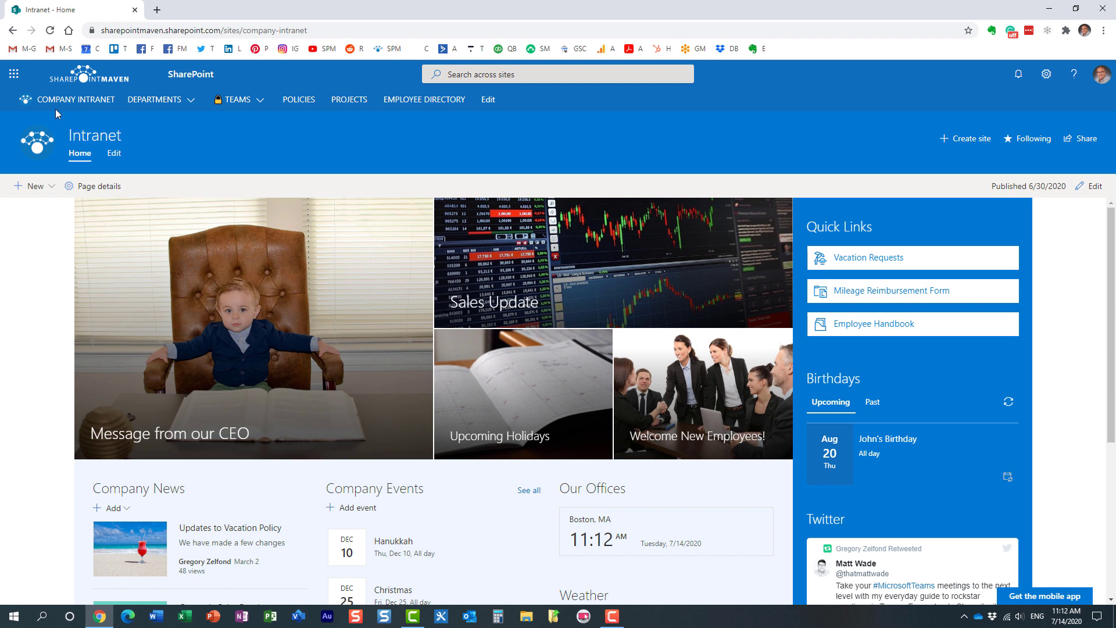
click(13, 75)
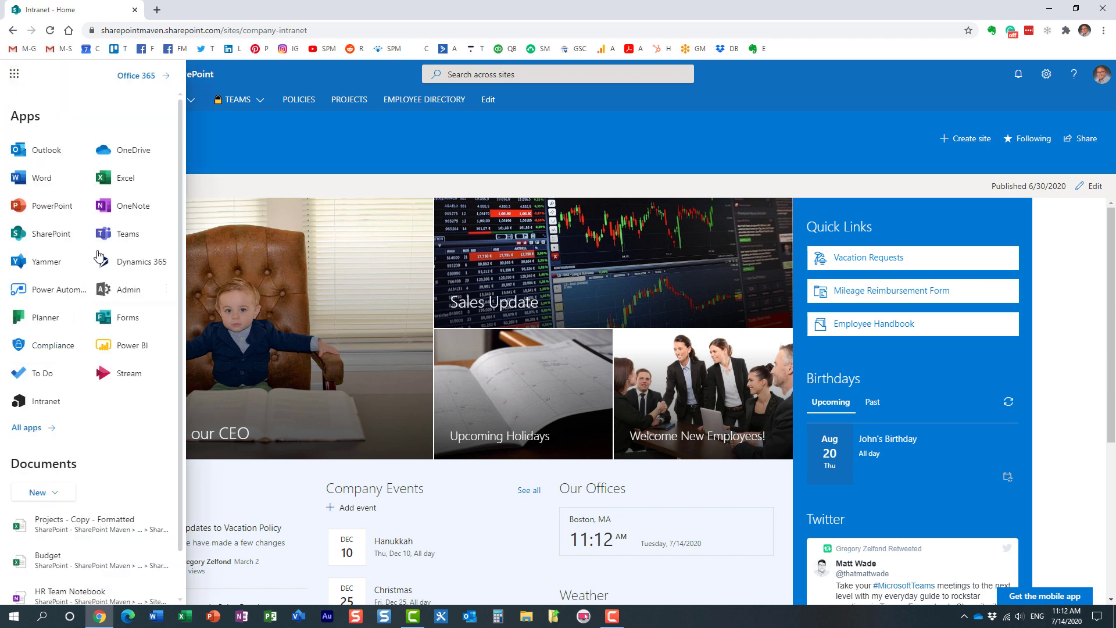
mouse_move(103, 118)
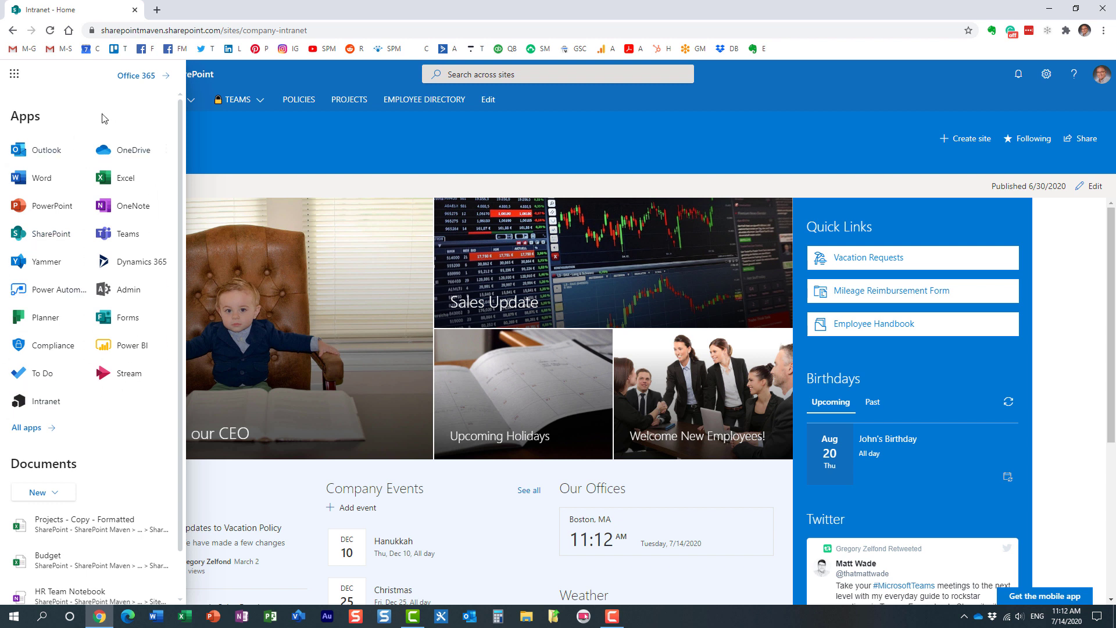
mouse_move(100, 340)
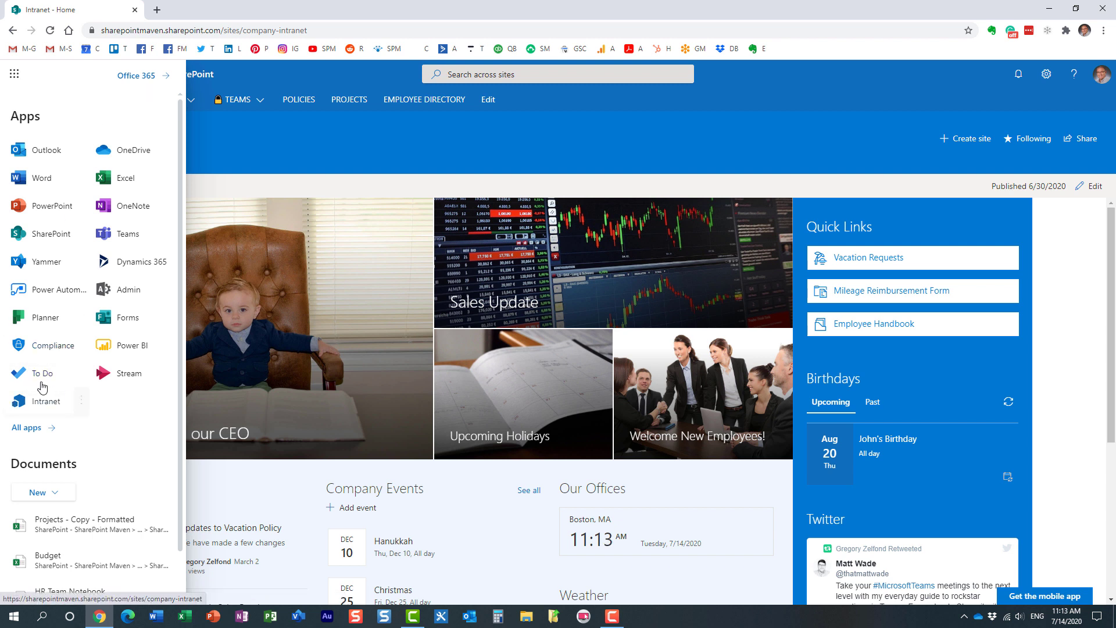
mouse_move(31, 410)
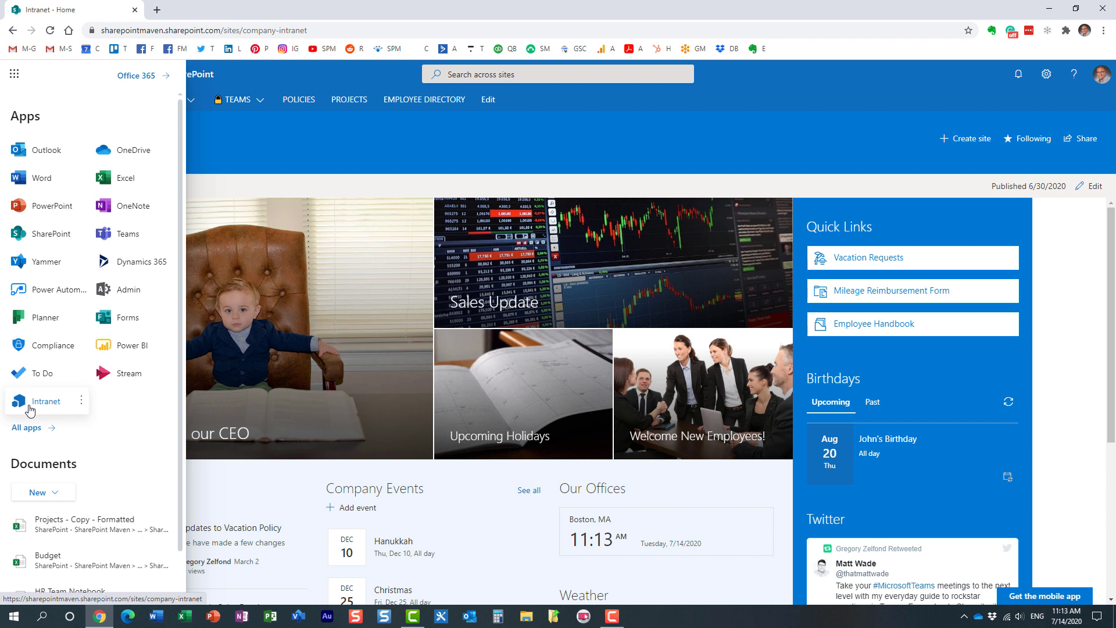
mouse_move(116, 416)
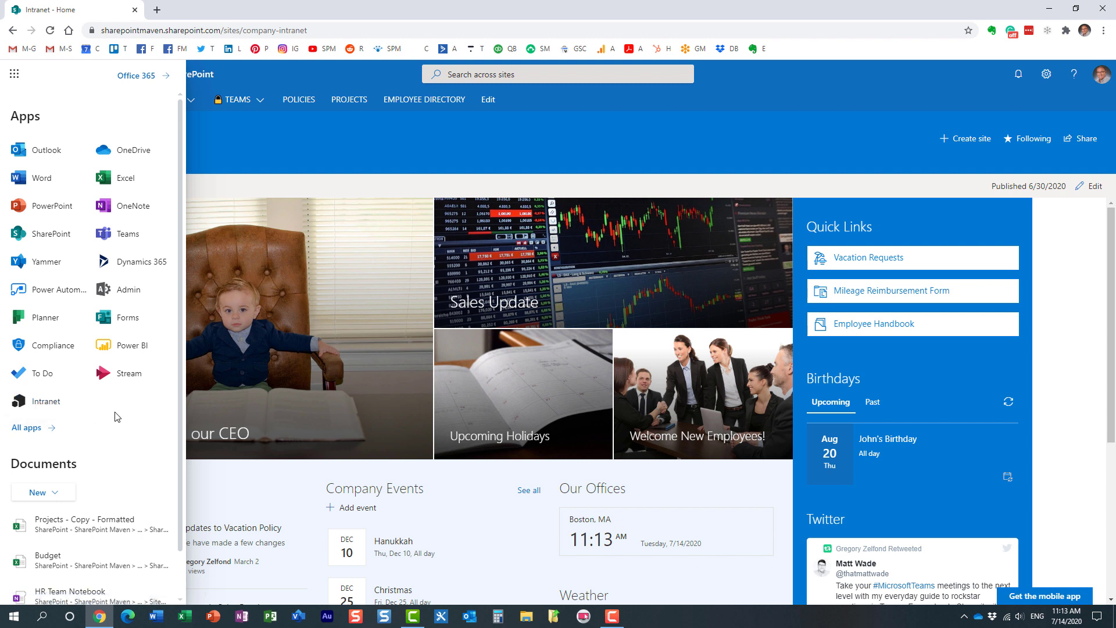
mouse_move(130, 432)
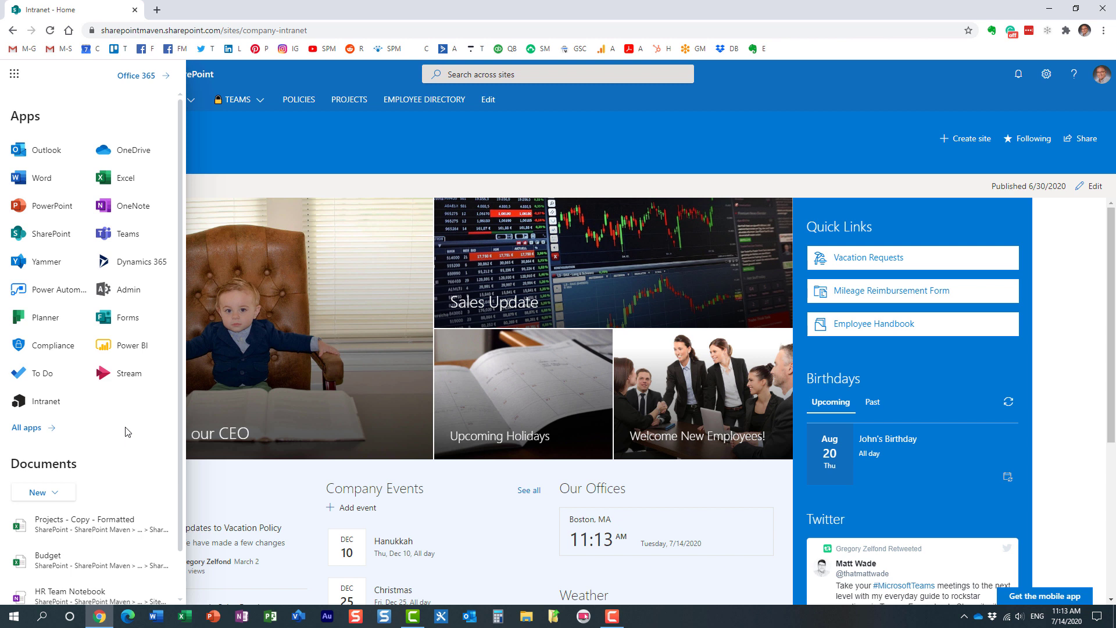
mouse_move(95, 103)
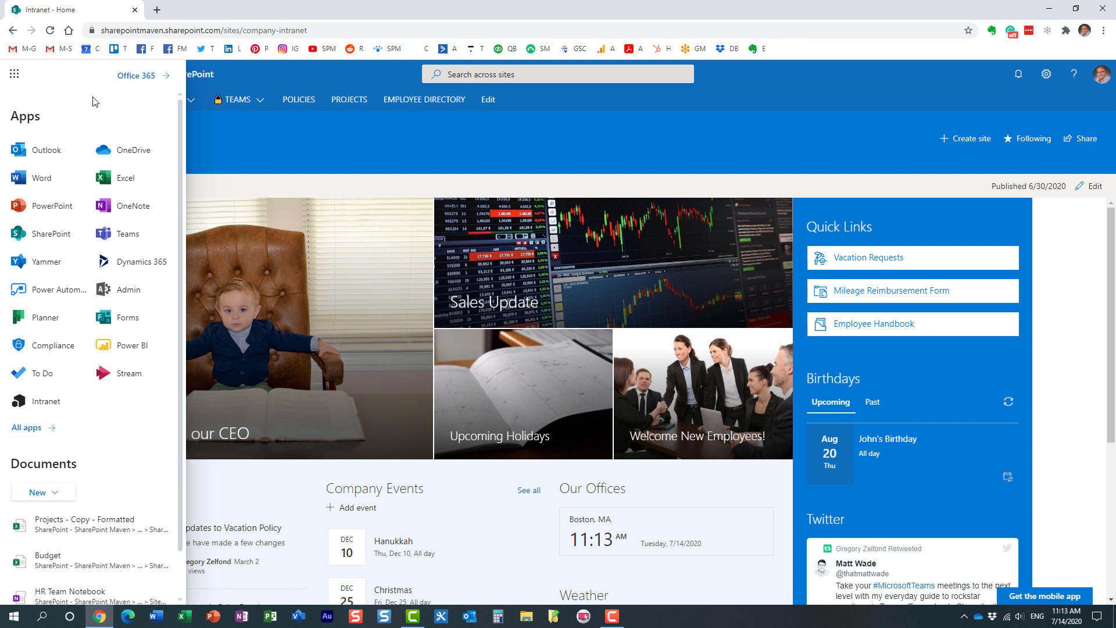
mouse_move(12, 75)
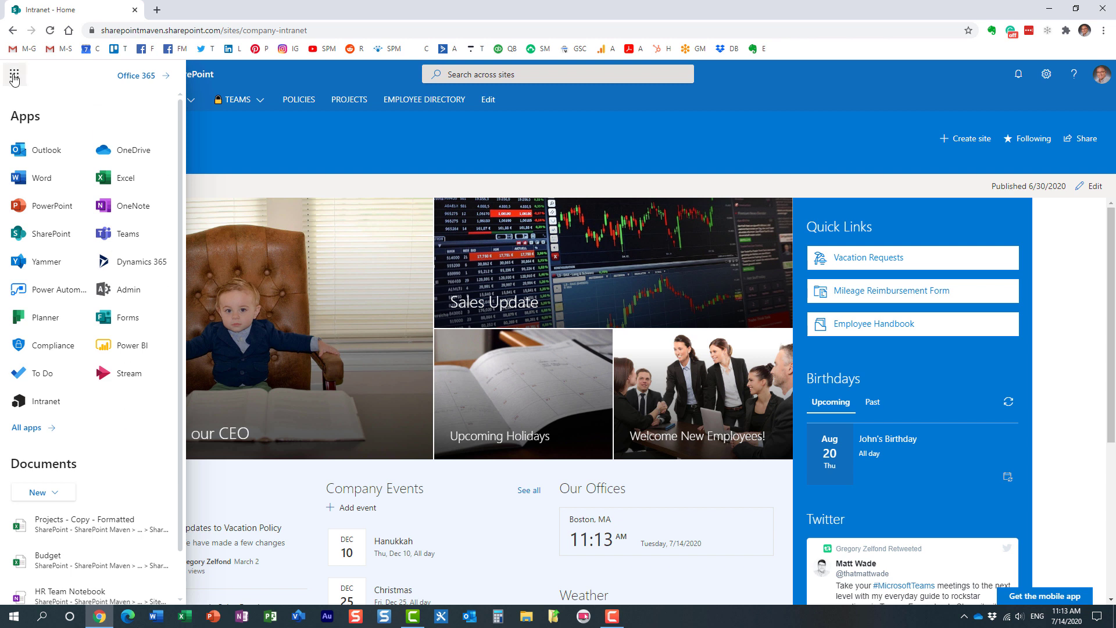
mouse_move(71, 267)
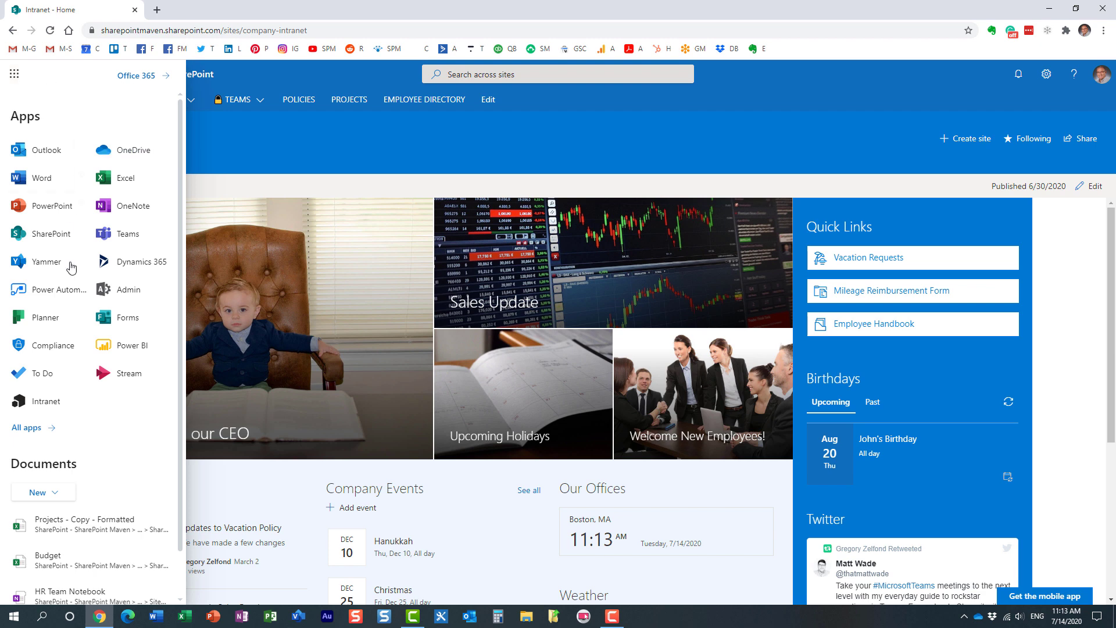
mouse_move(128, 289)
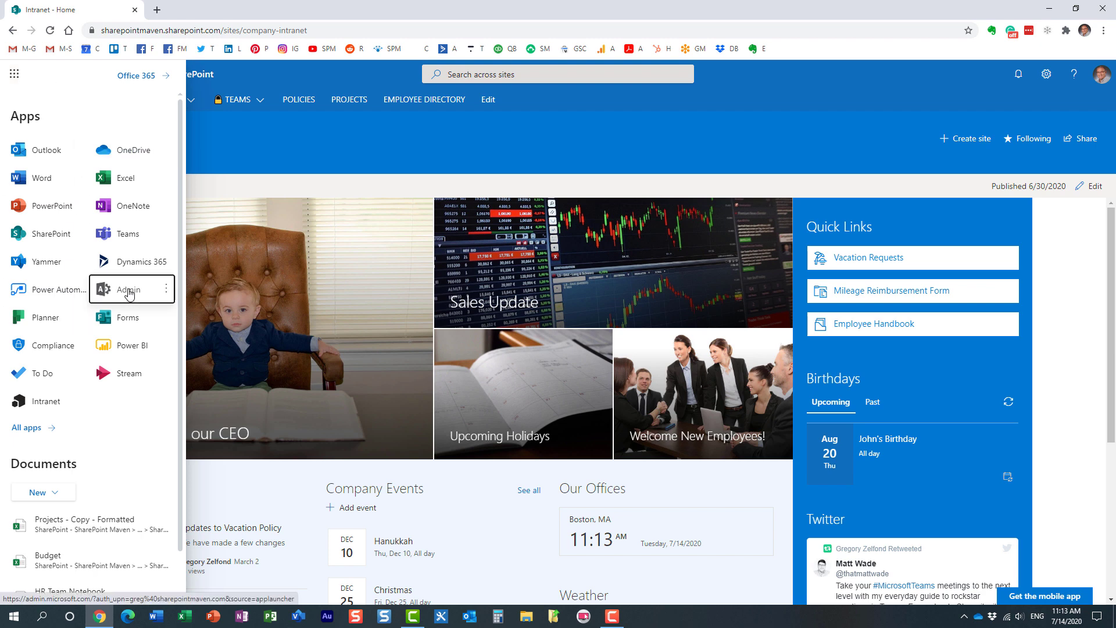
- Reach Org settings > Organization profile in the Microsoft 365 admin center
click(129, 289)
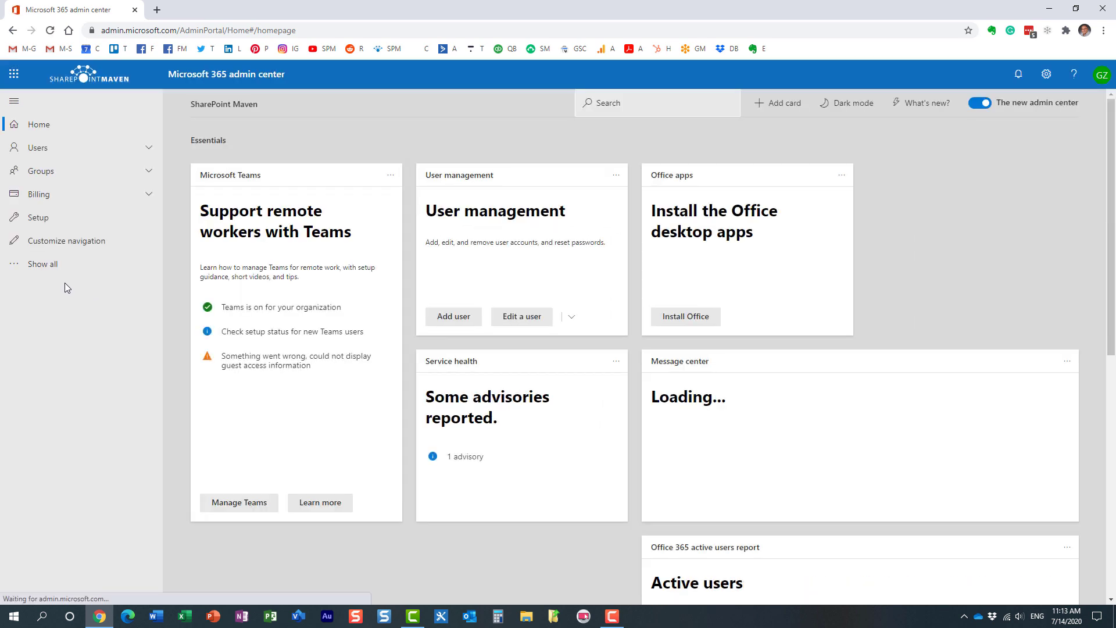
click(43, 266)
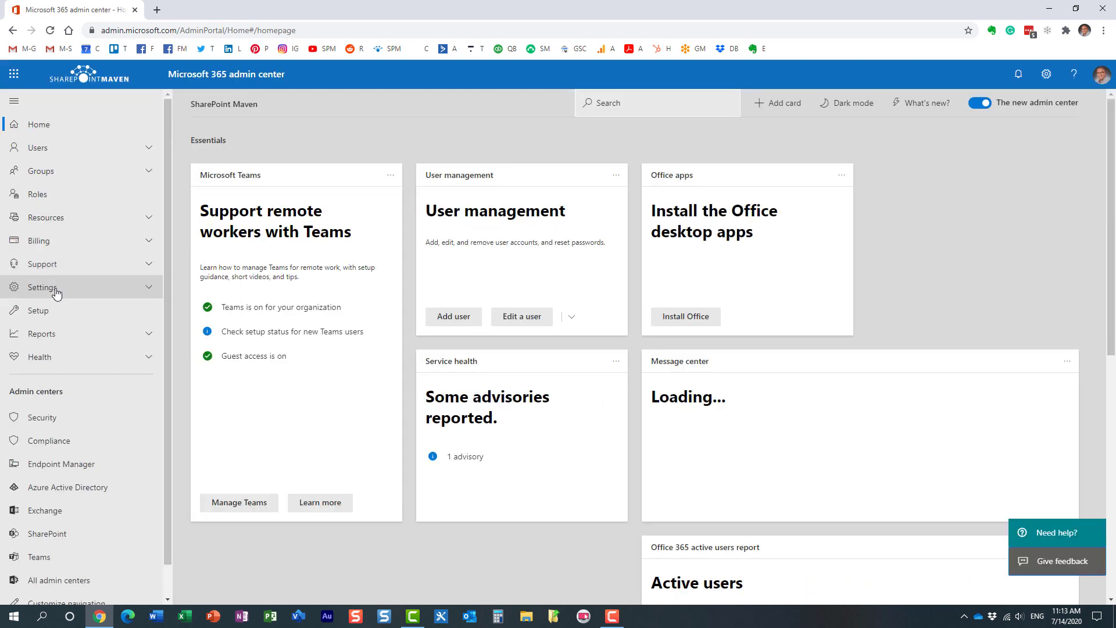
click(40, 287)
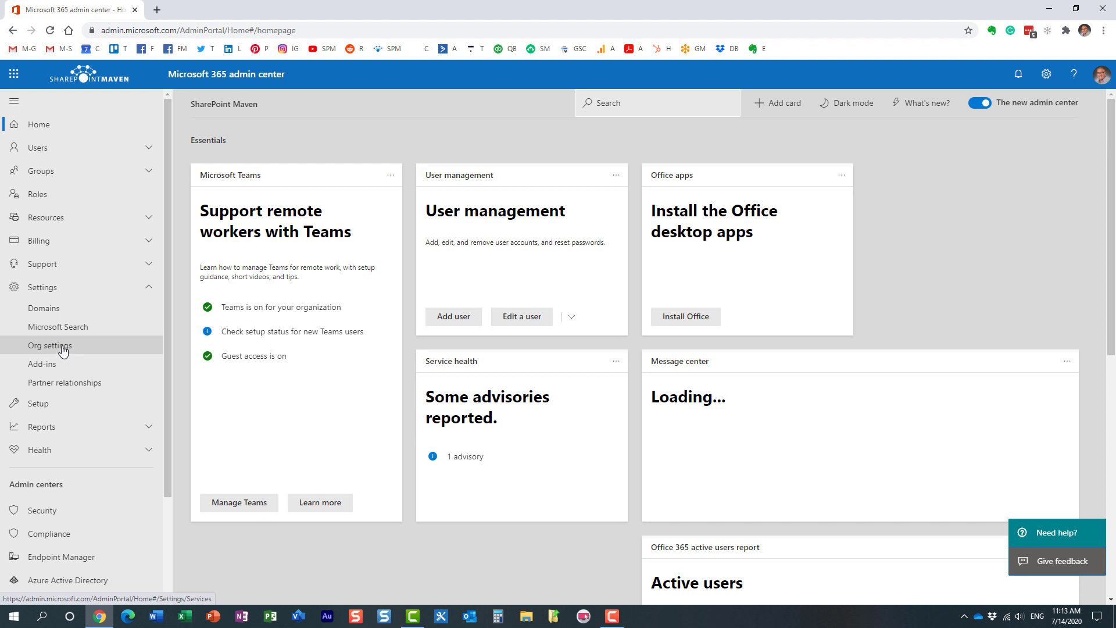
click(50, 346)
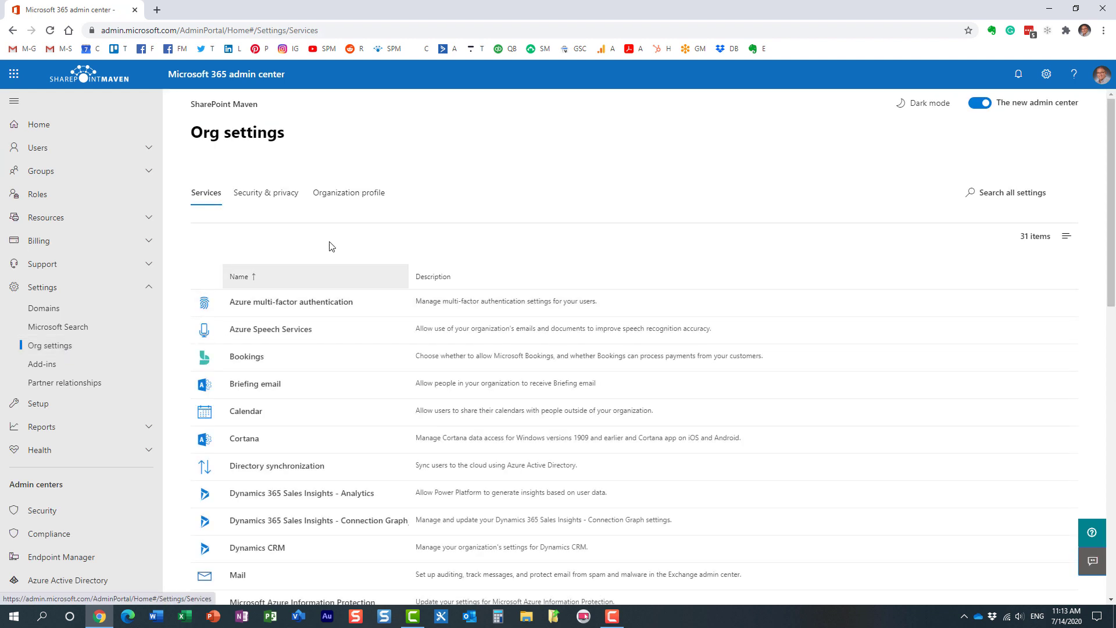
click(349, 192)
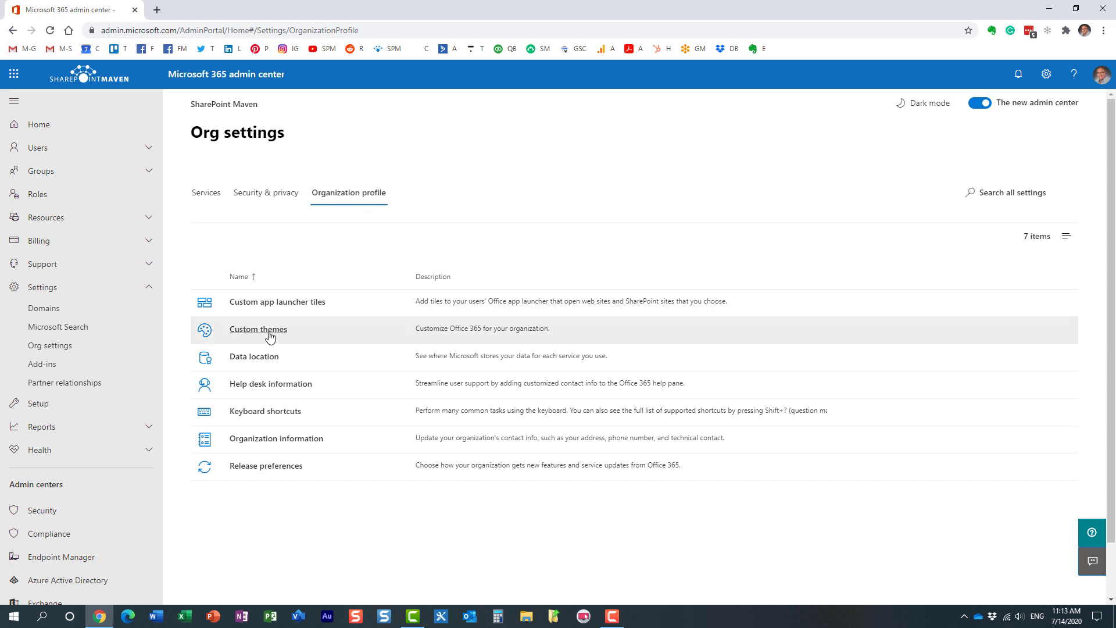
mouse_move(237, 312)
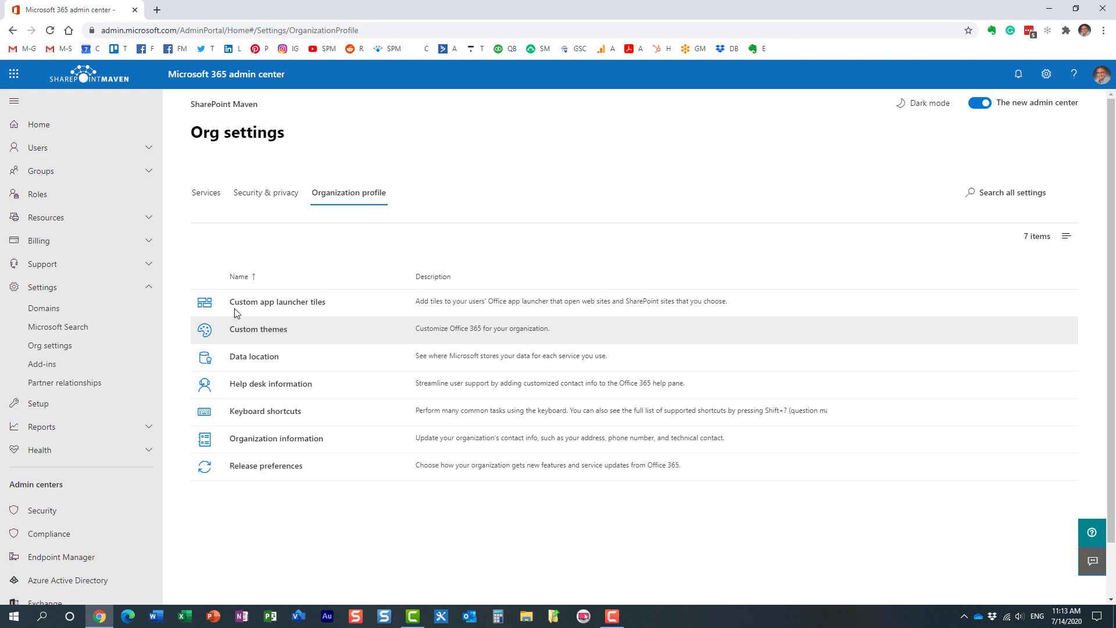
mouse_move(258, 329)
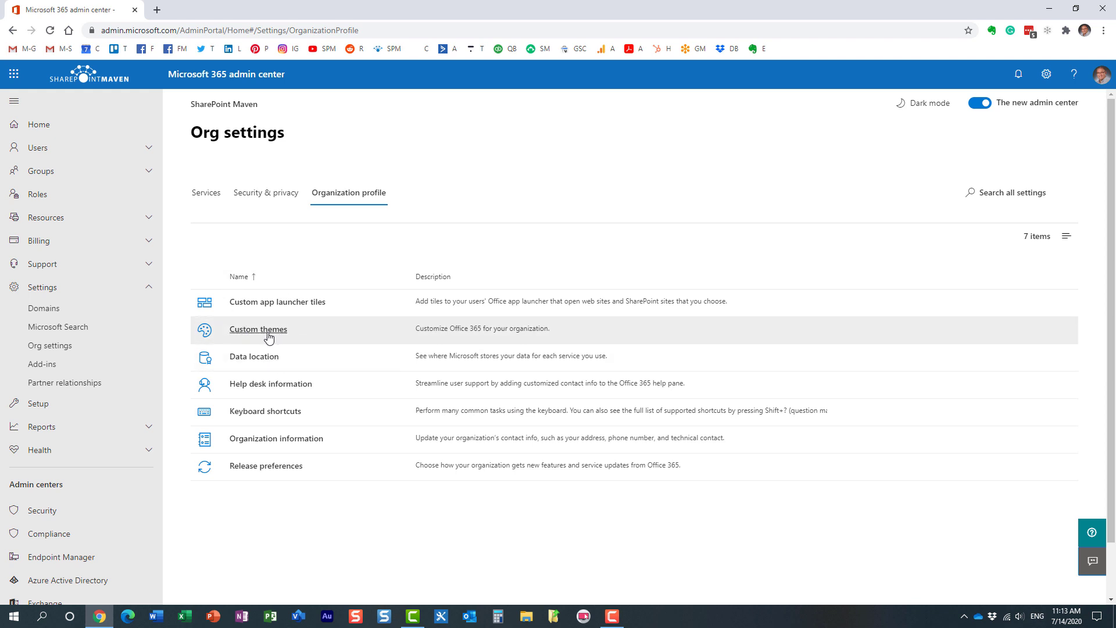
mouse_move(142, 81)
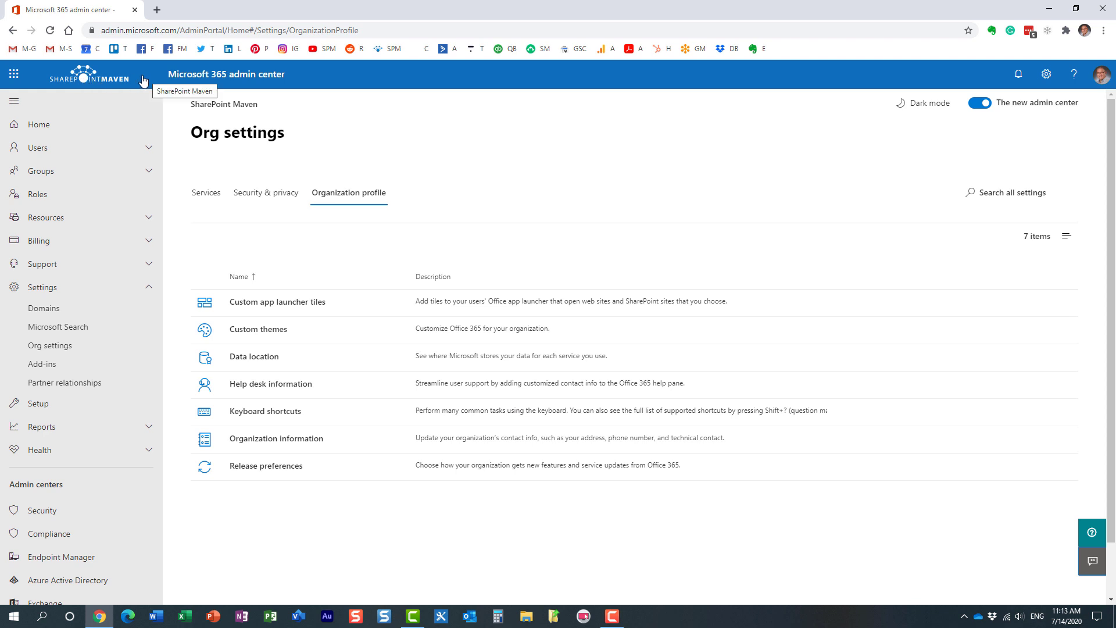
mouse_move(164, 97)
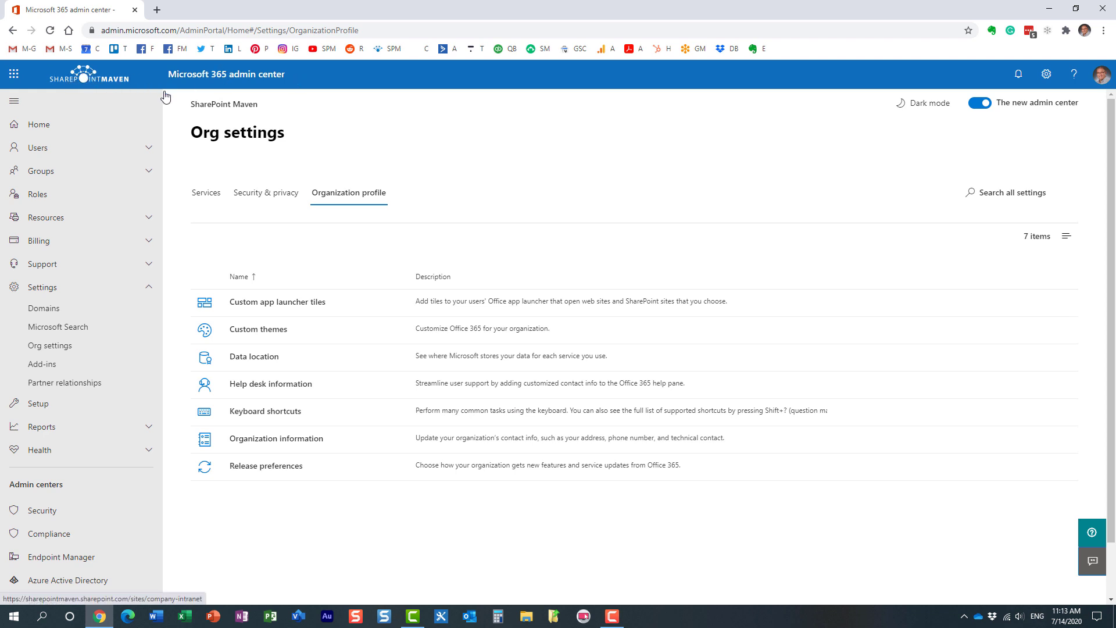
mouse_move(356, 305)
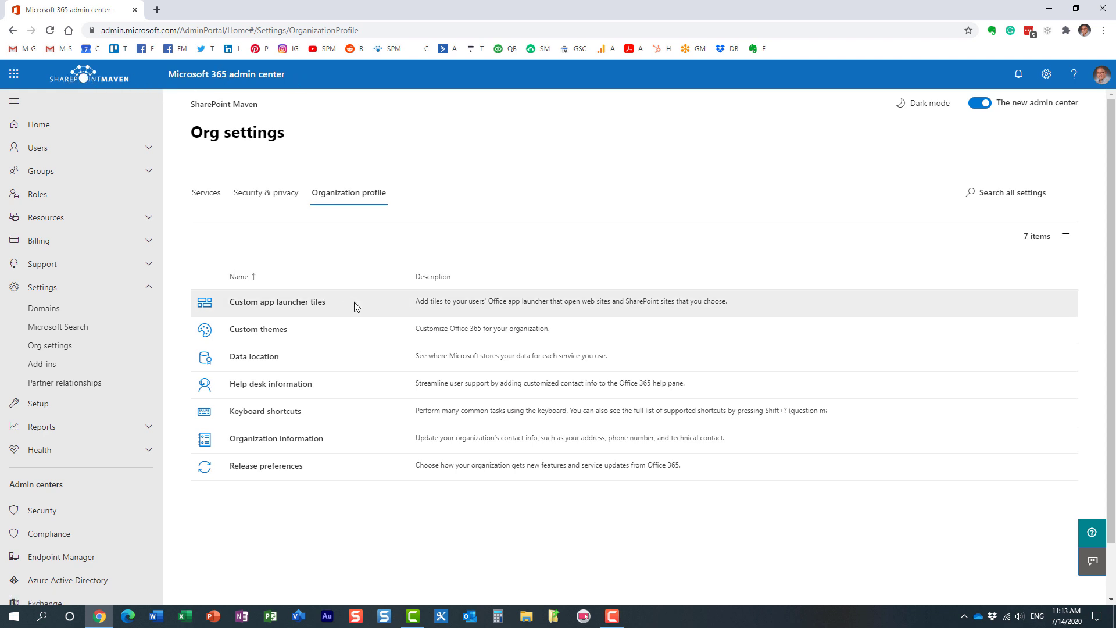
mouse_move(301, 313)
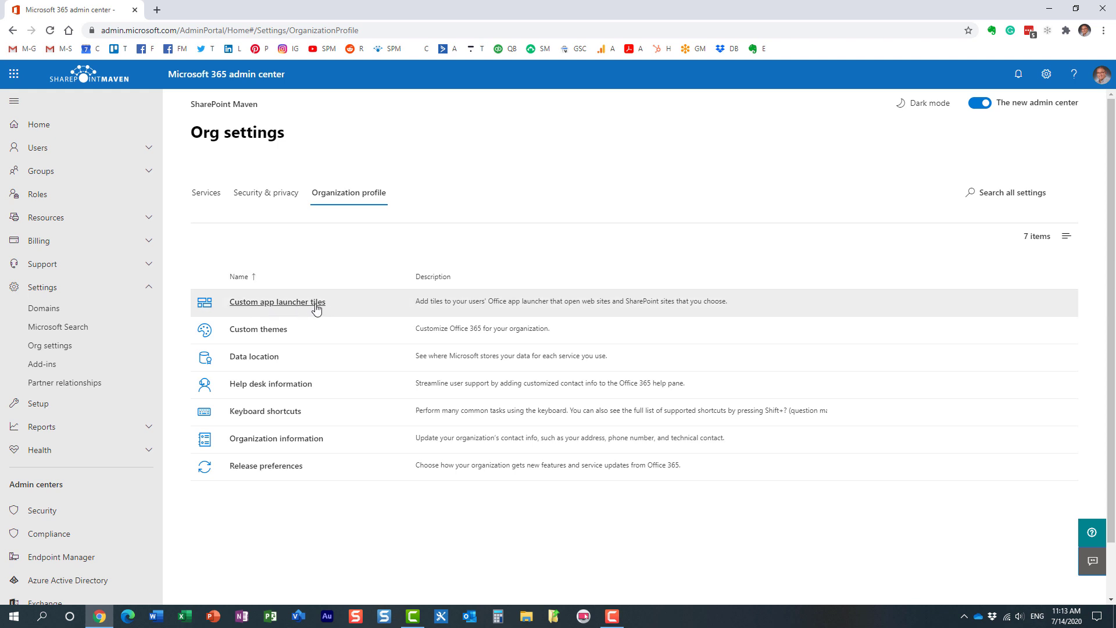
click(277, 301)
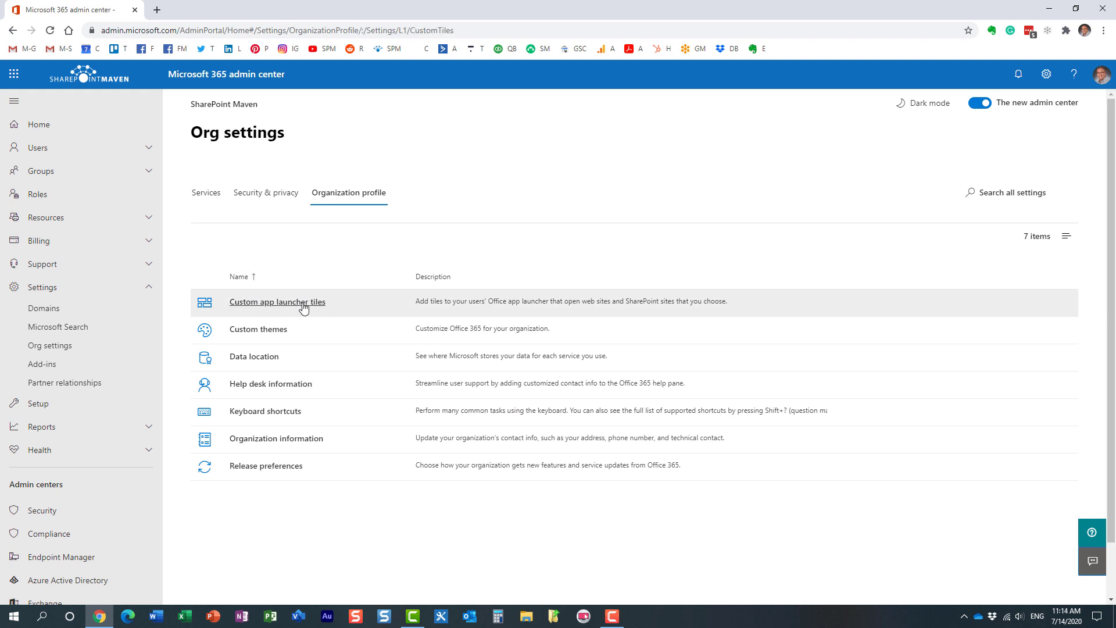
click(277, 302)
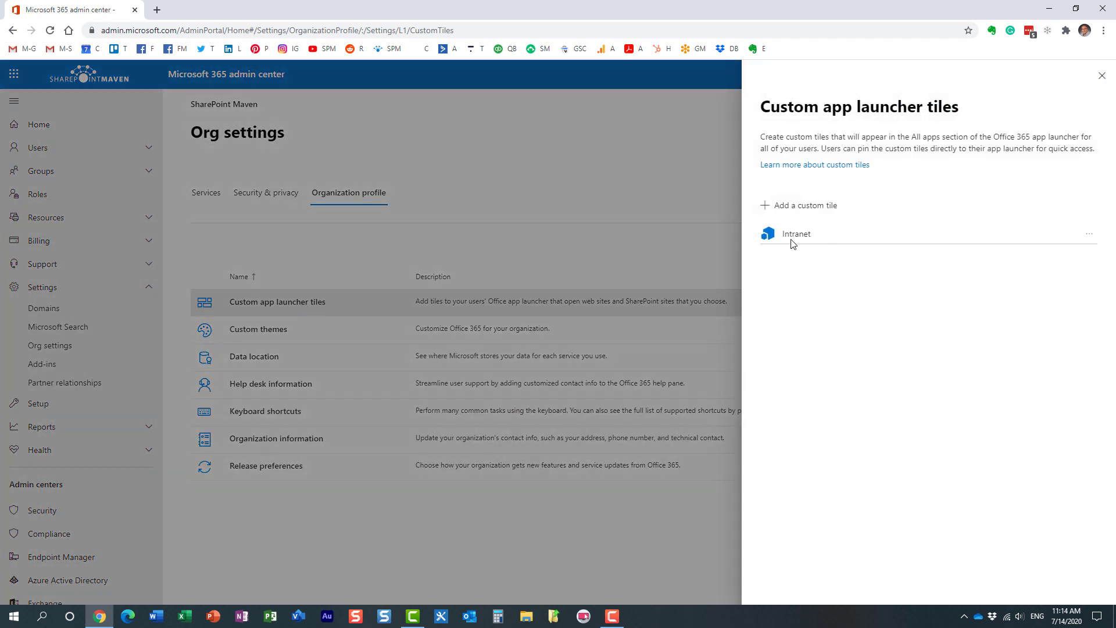
mouse_move(795, 235)
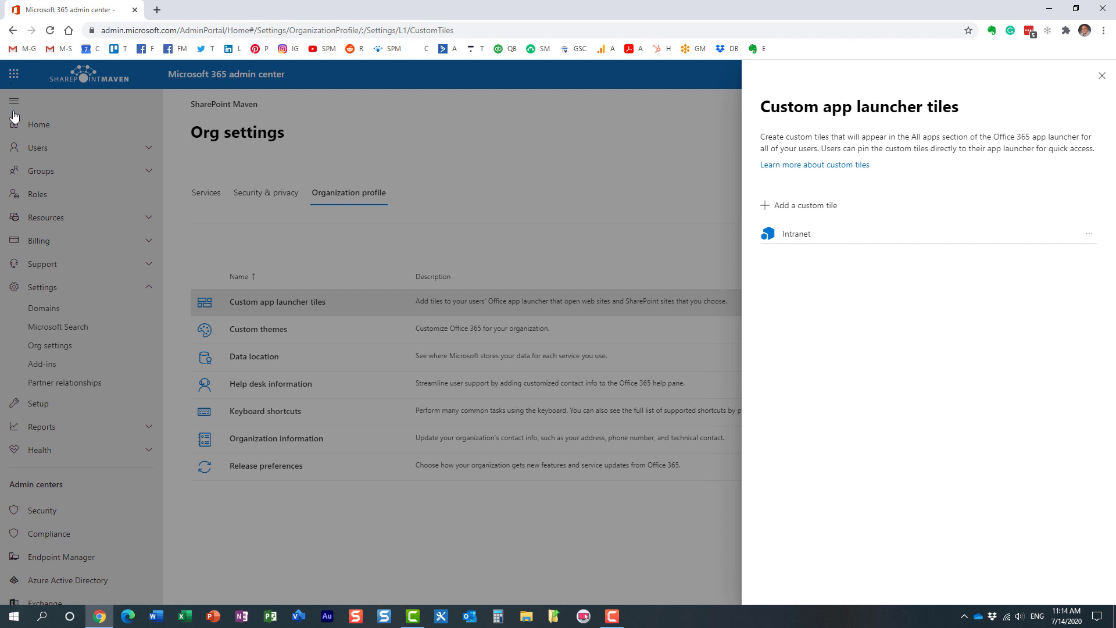
mouse_move(774, 249)
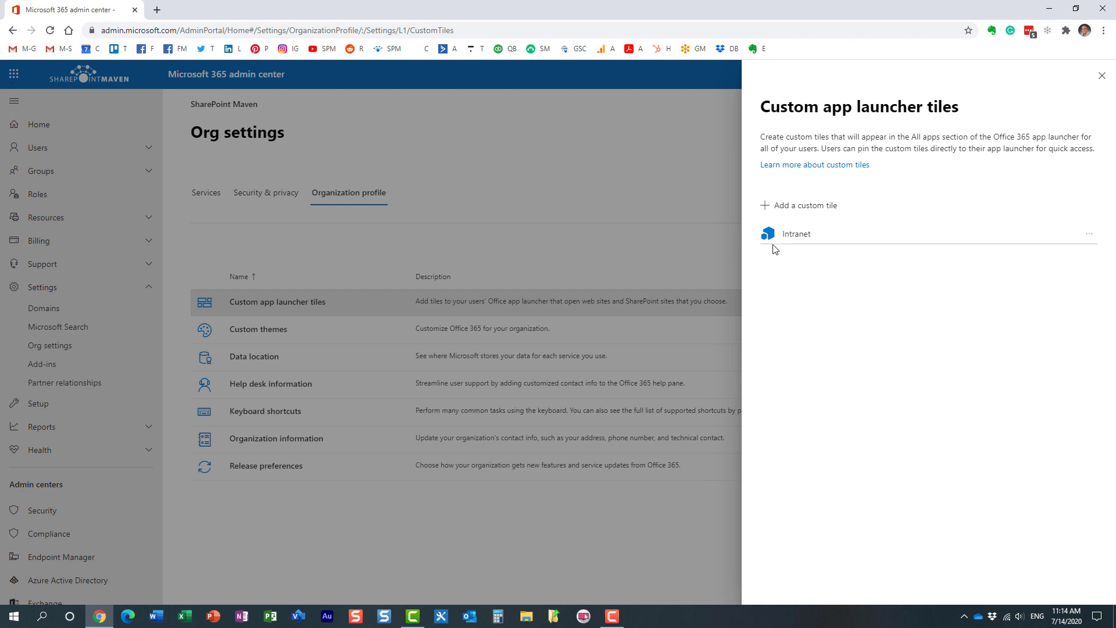
mouse_move(801, 205)
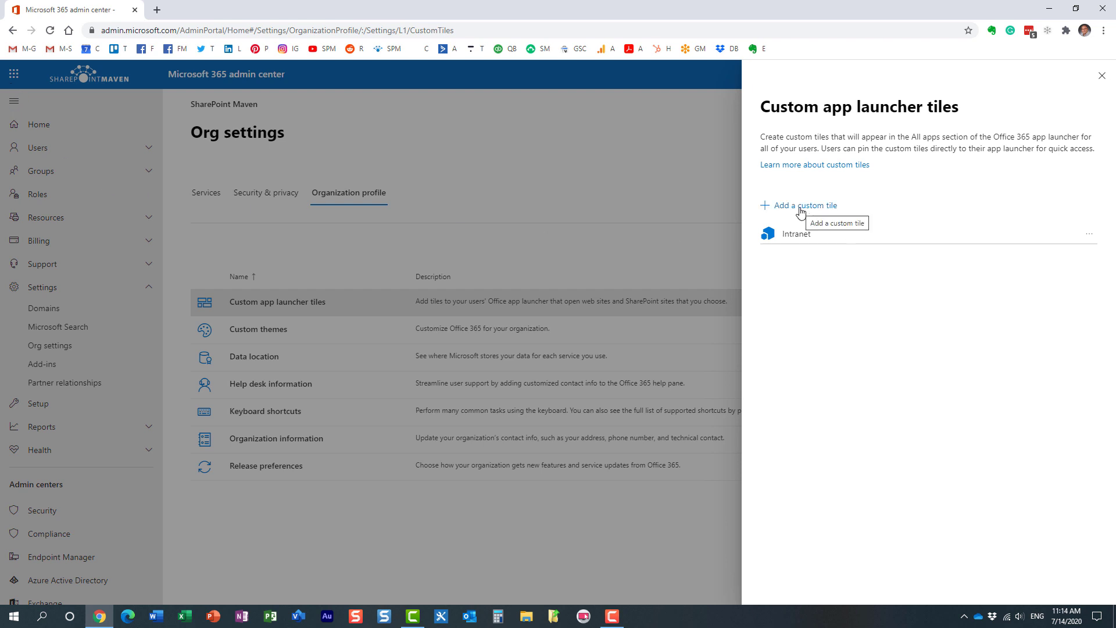
click(799, 205)
text(Homepage)
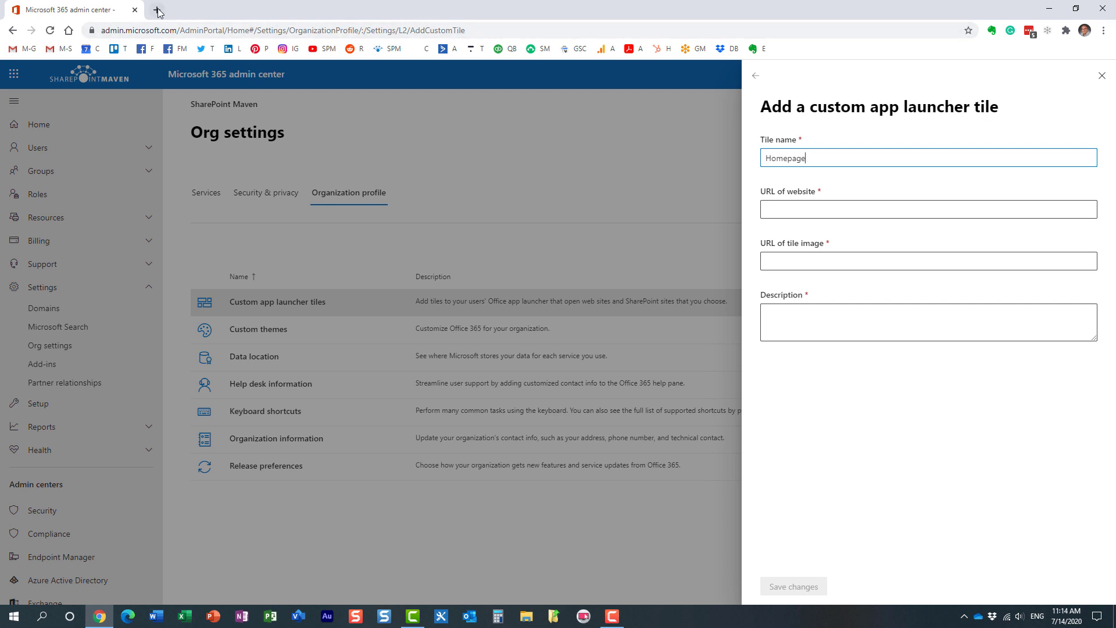
click(160, 12)
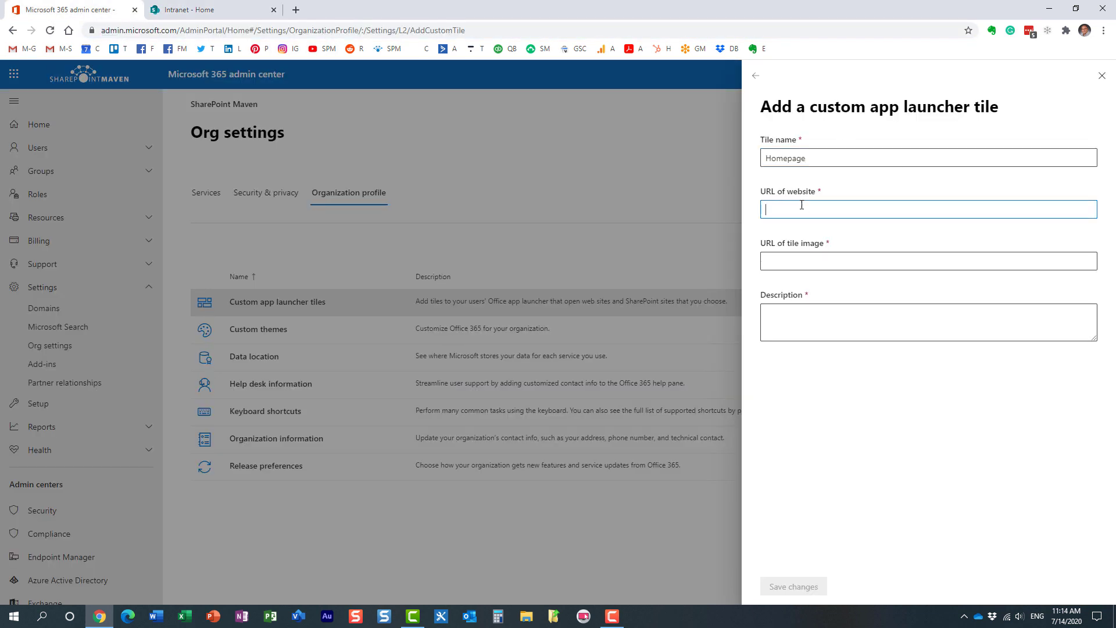
text(https://sharepointmaven.sharepoint.com/sites/company-intranet)
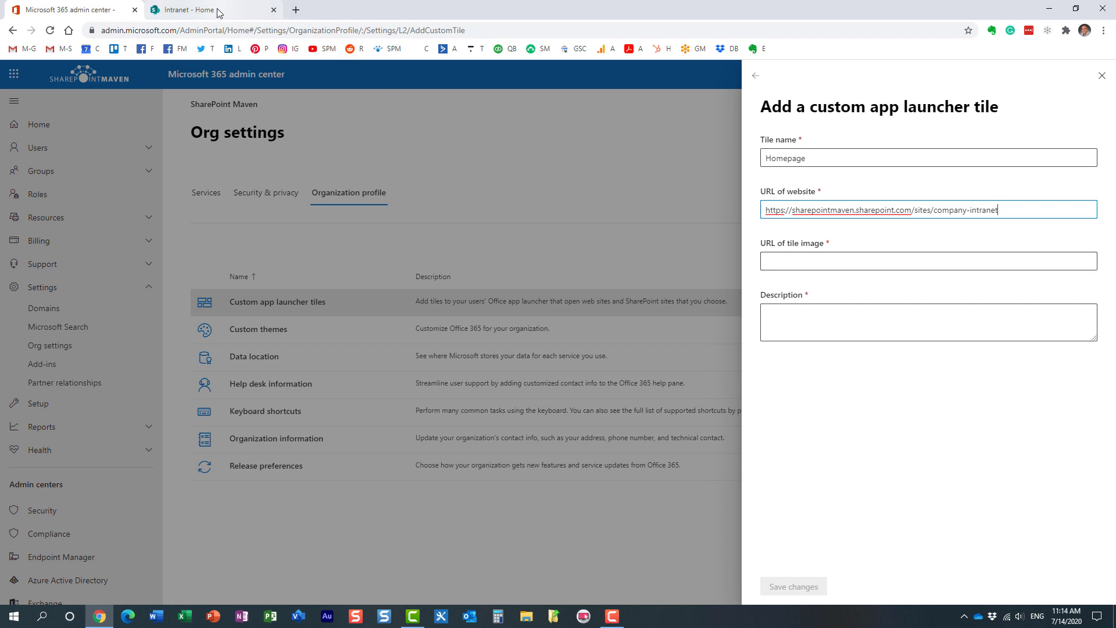
- From the Intranet site's Site contents, reach the Site Assets library holding O365 Custom Tile.png
click(207, 9)
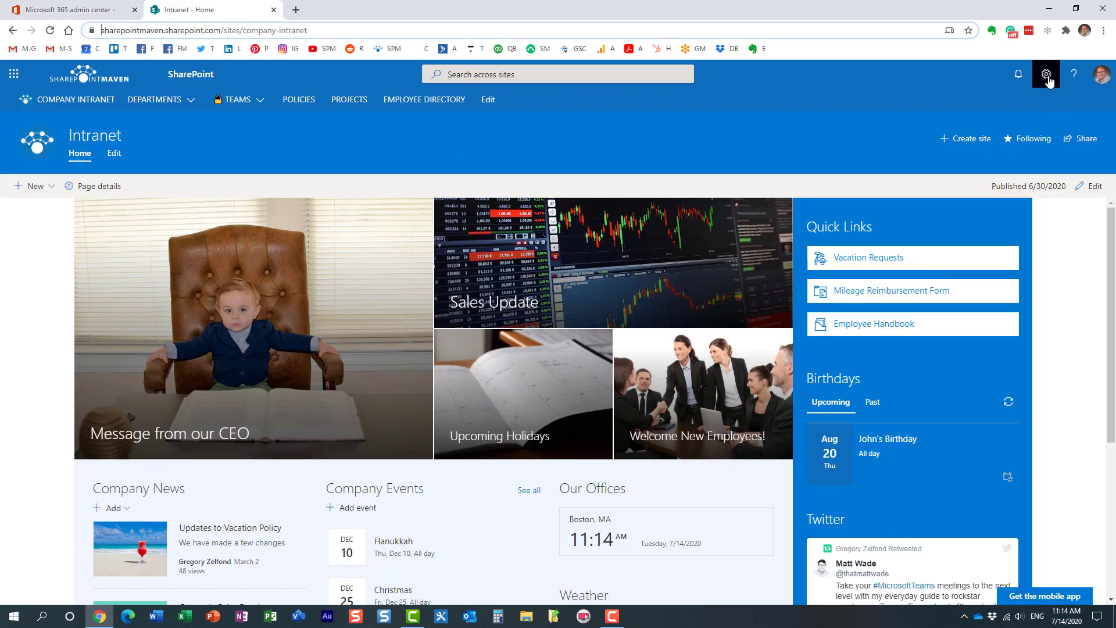
click(1045, 75)
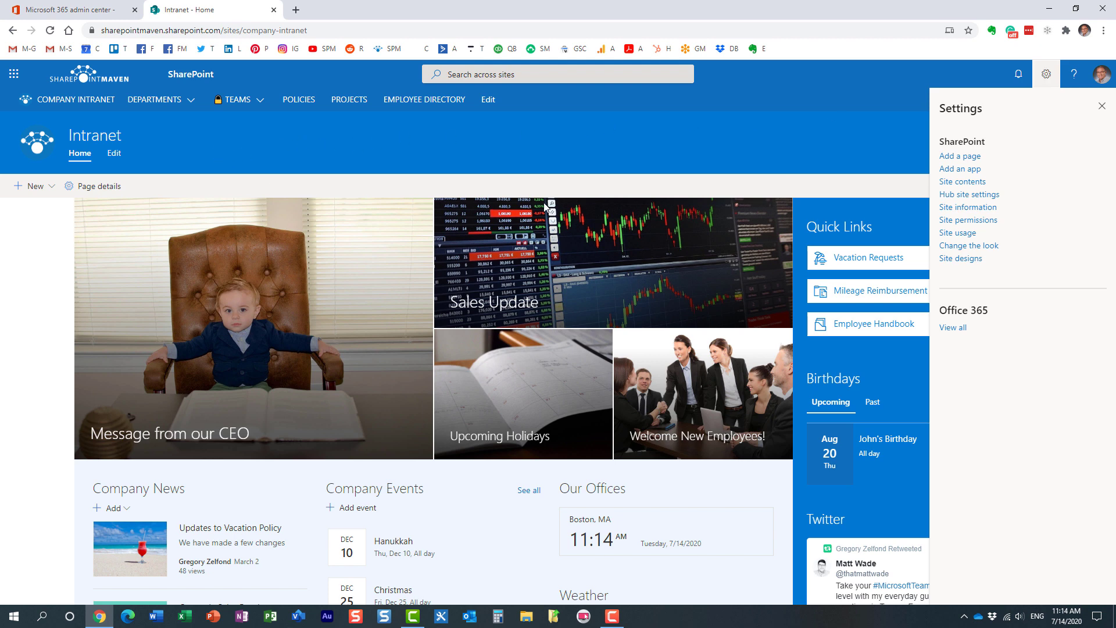
click(963, 183)
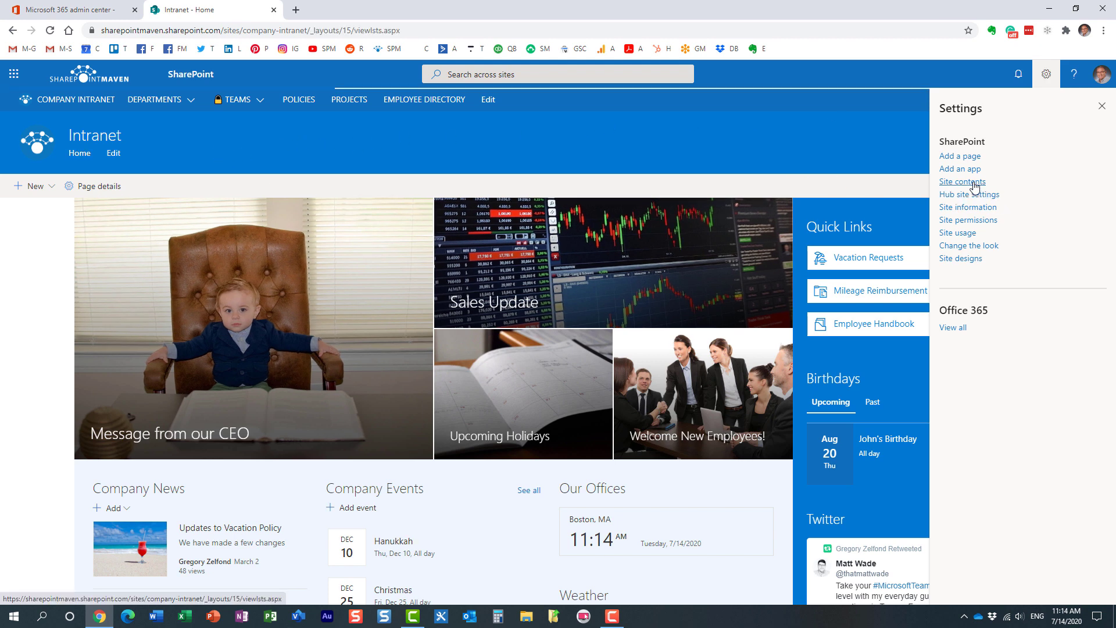
click(963, 181)
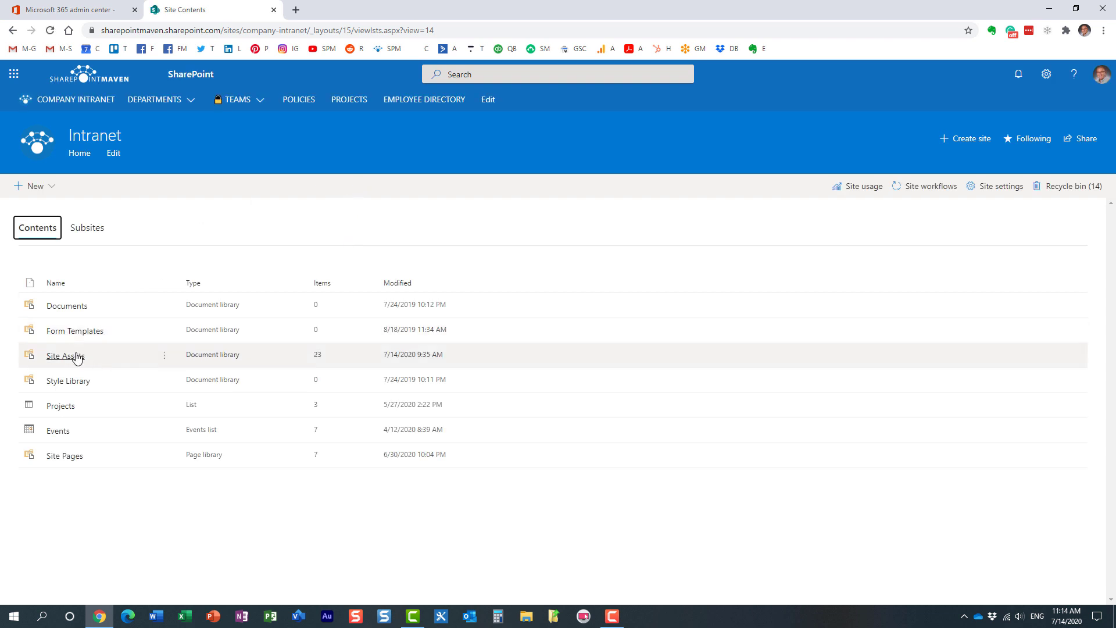
click(65, 355)
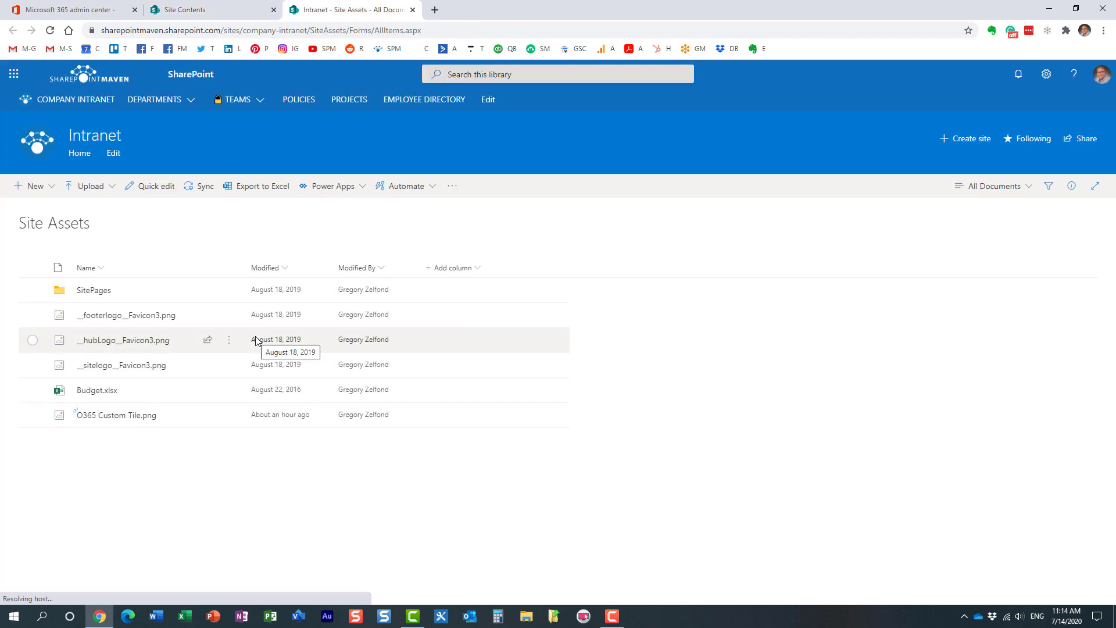
mouse_move(198, 221)
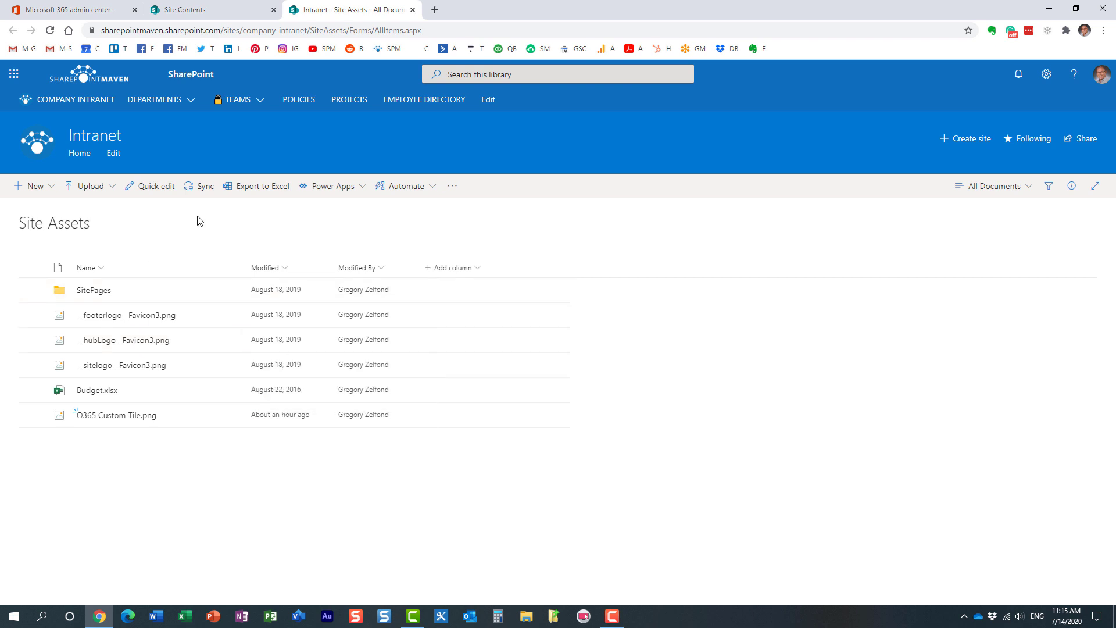
mouse_move(230, 218)
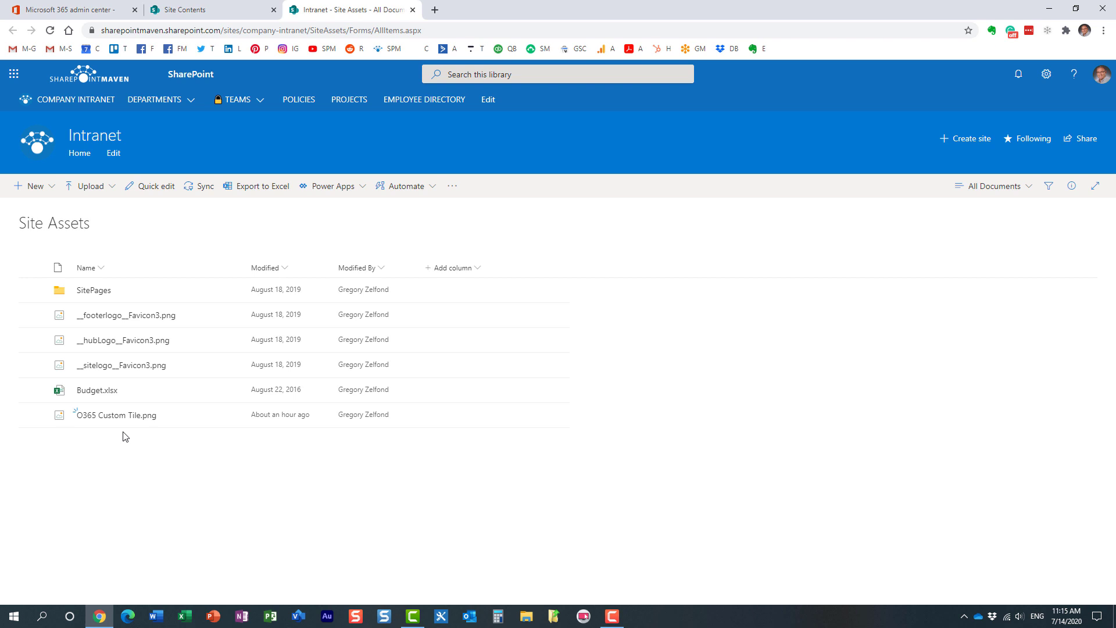
mouse_move(124, 423)
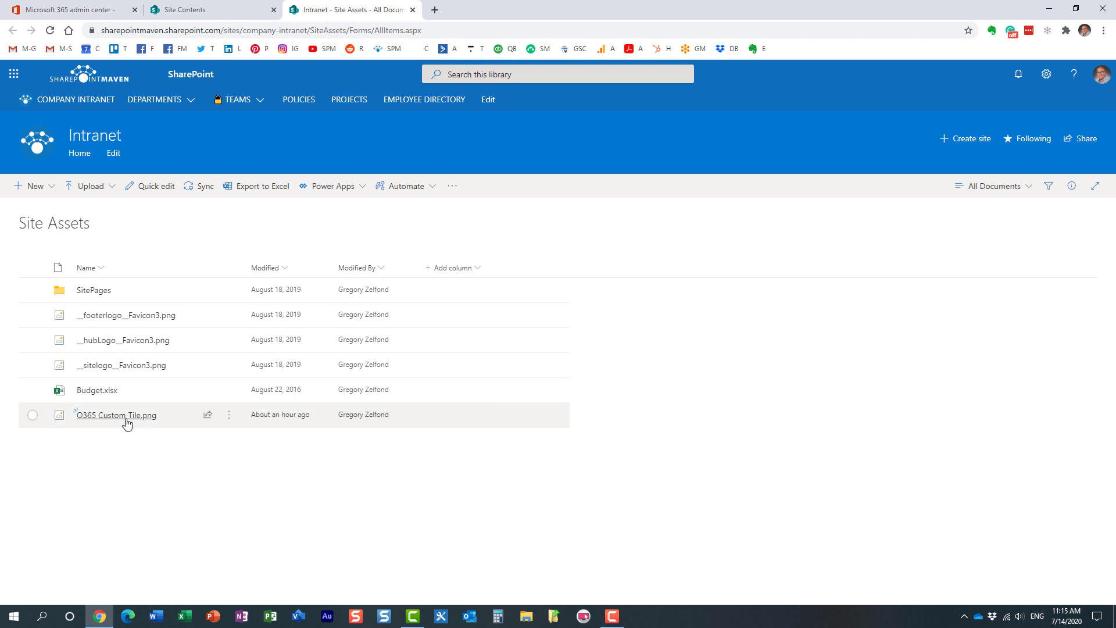
click(71, 9)
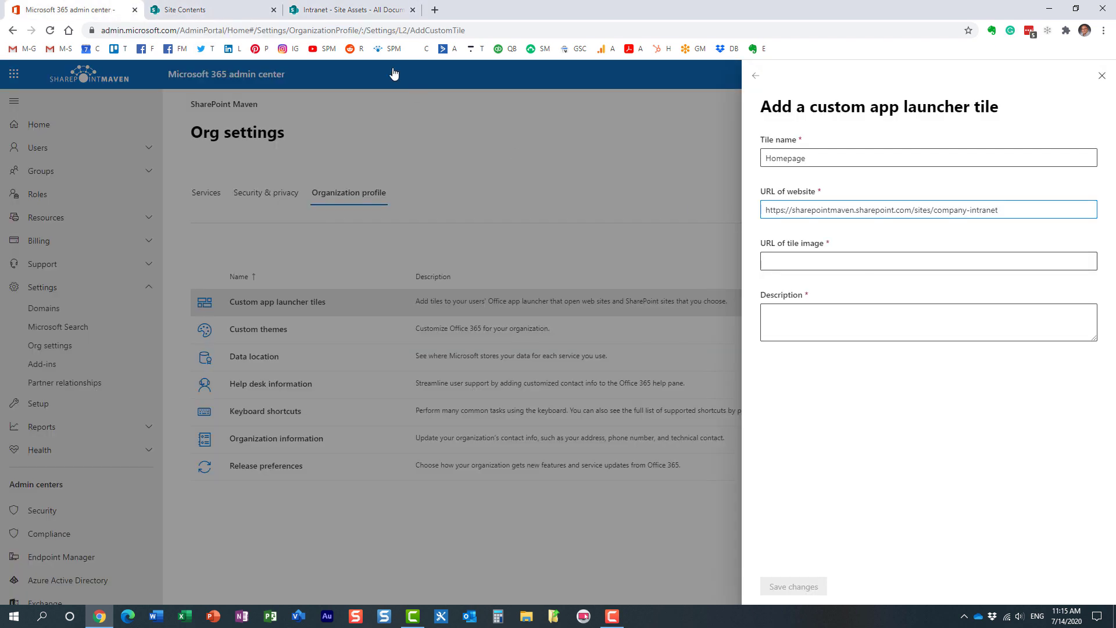
click(348, 9)
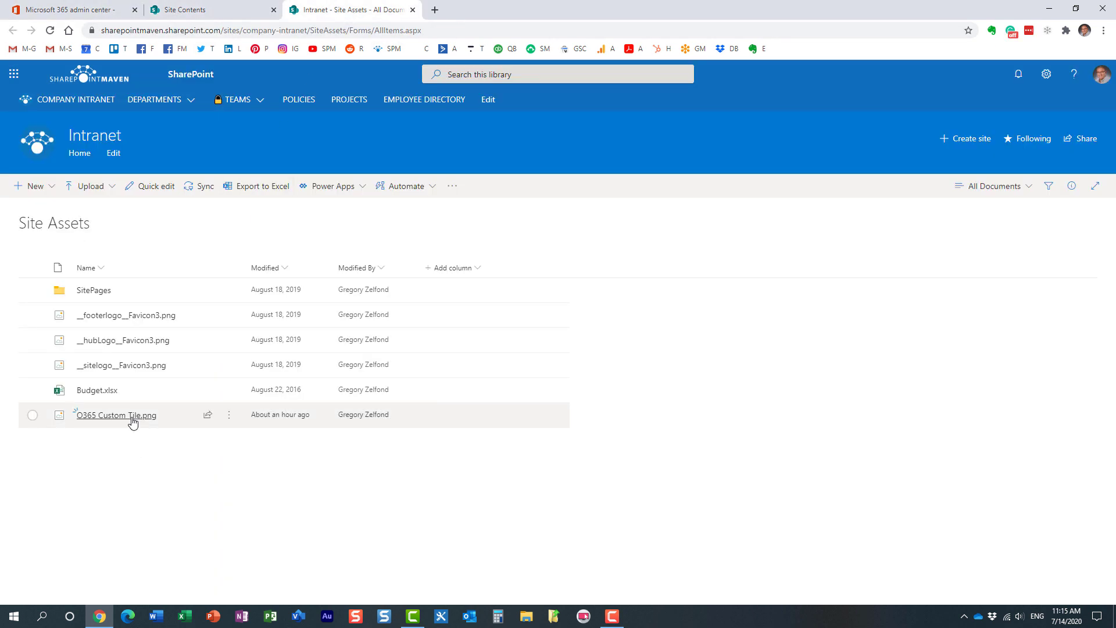
- Copy a link to O365 Custom Tile.png set to Anyone with the link
right_click(114, 415)
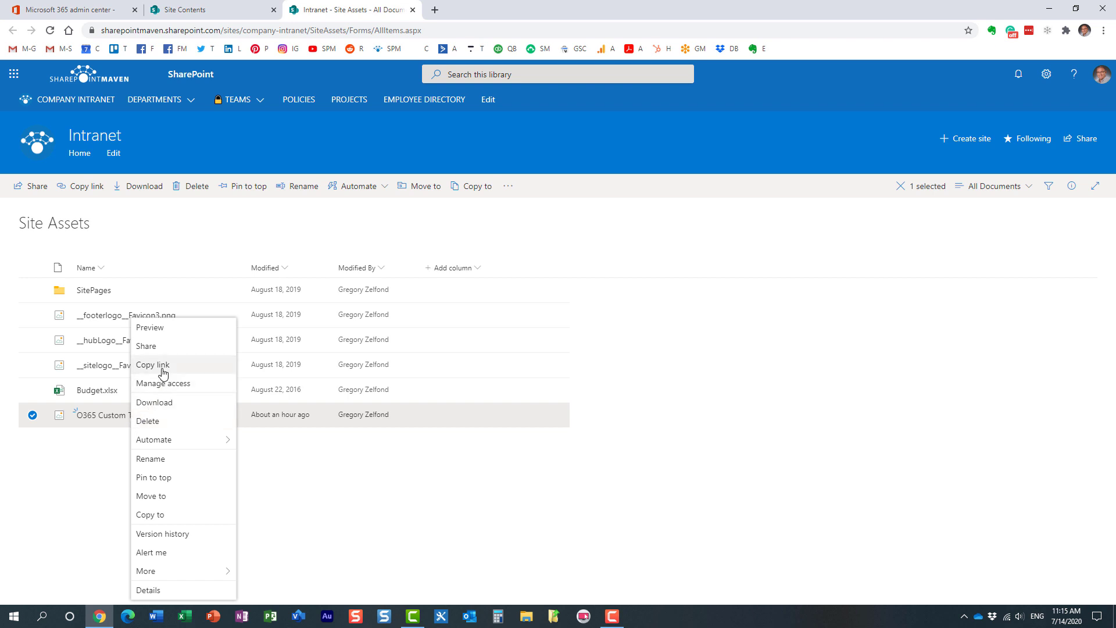
click(153, 364)
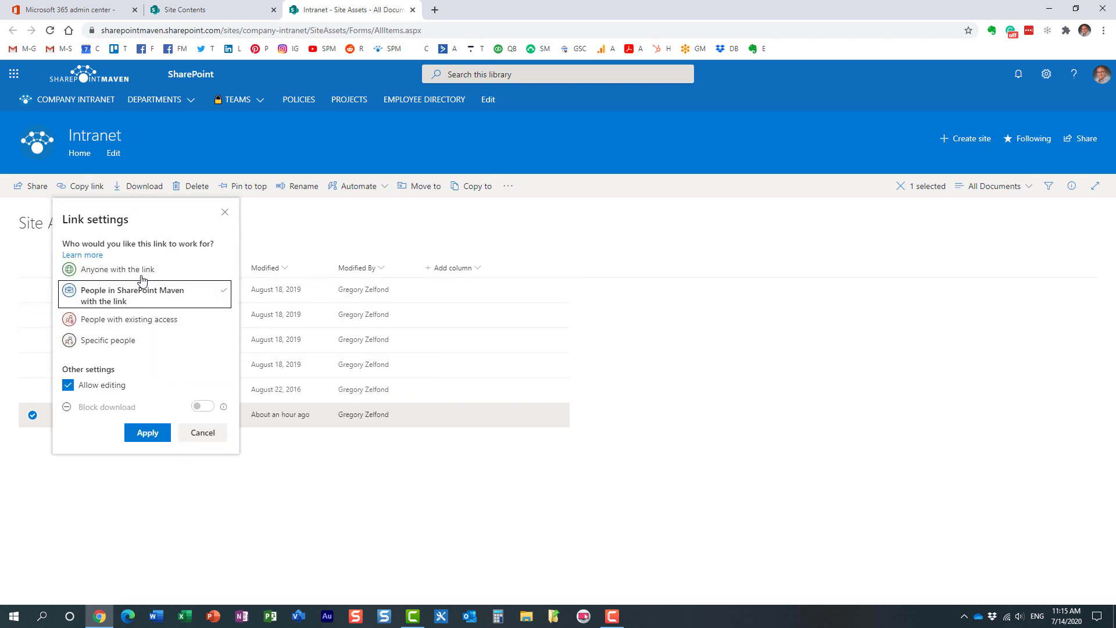
click(116, 268)
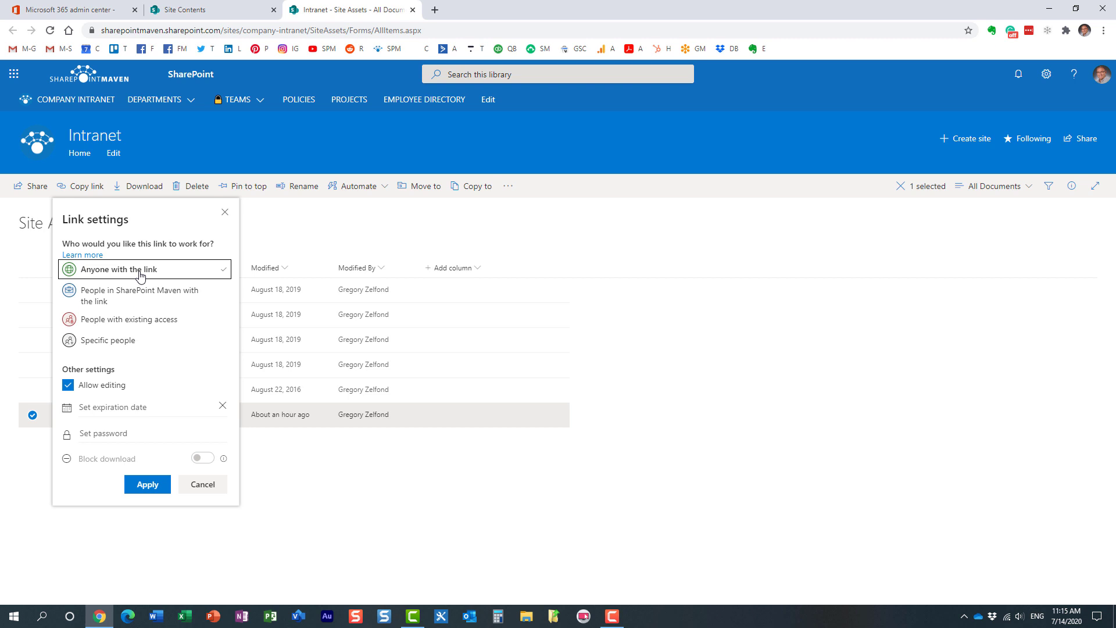
mouse_move(81, 280)
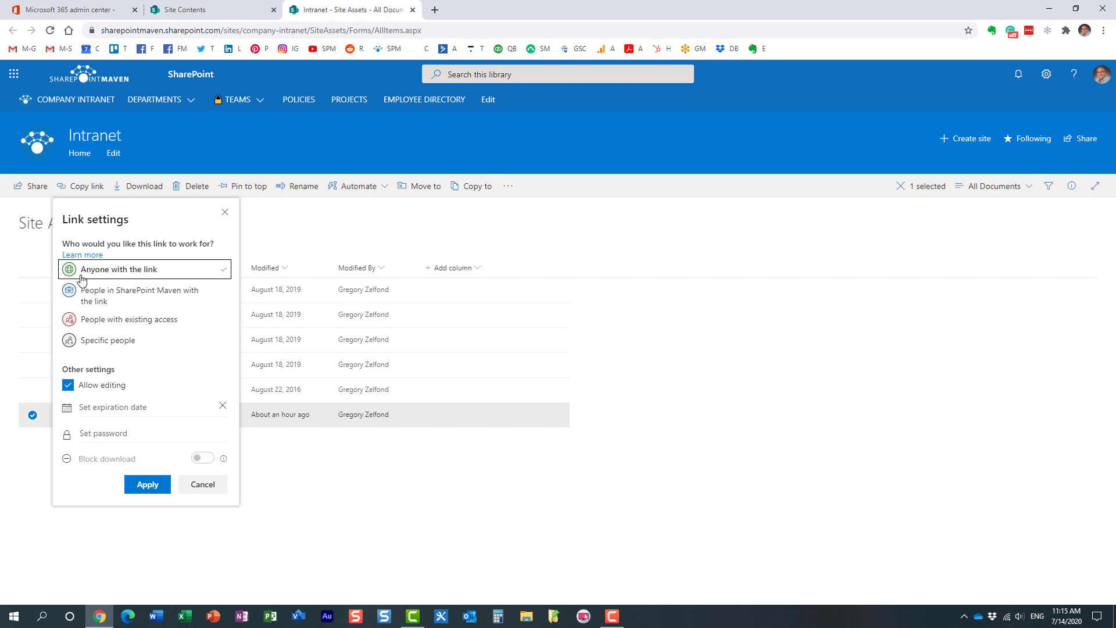
mouse_move(119, 278)
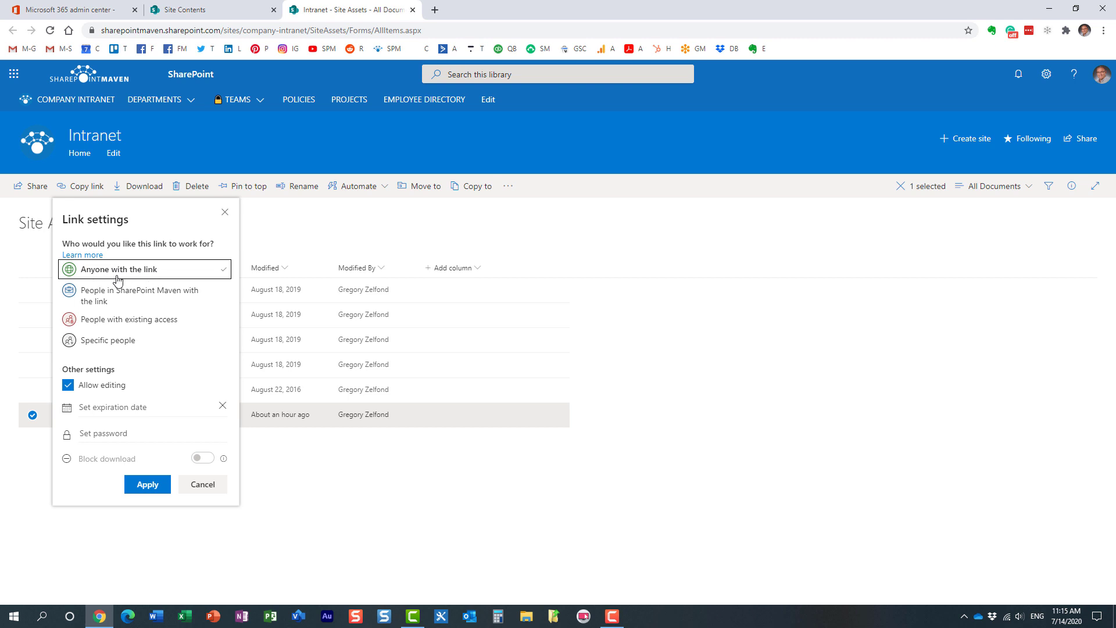
click(148, 483)
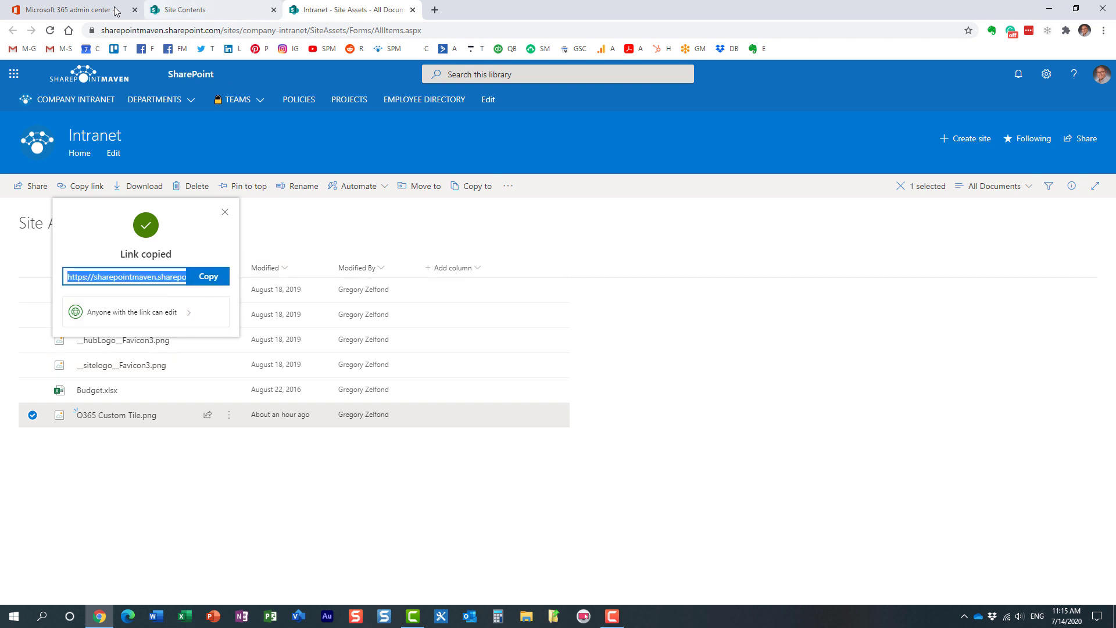
- Fill the tile image URL with the copied link, enter description 'Portal Intranet' and save the Homepage tile
click(67, 9)
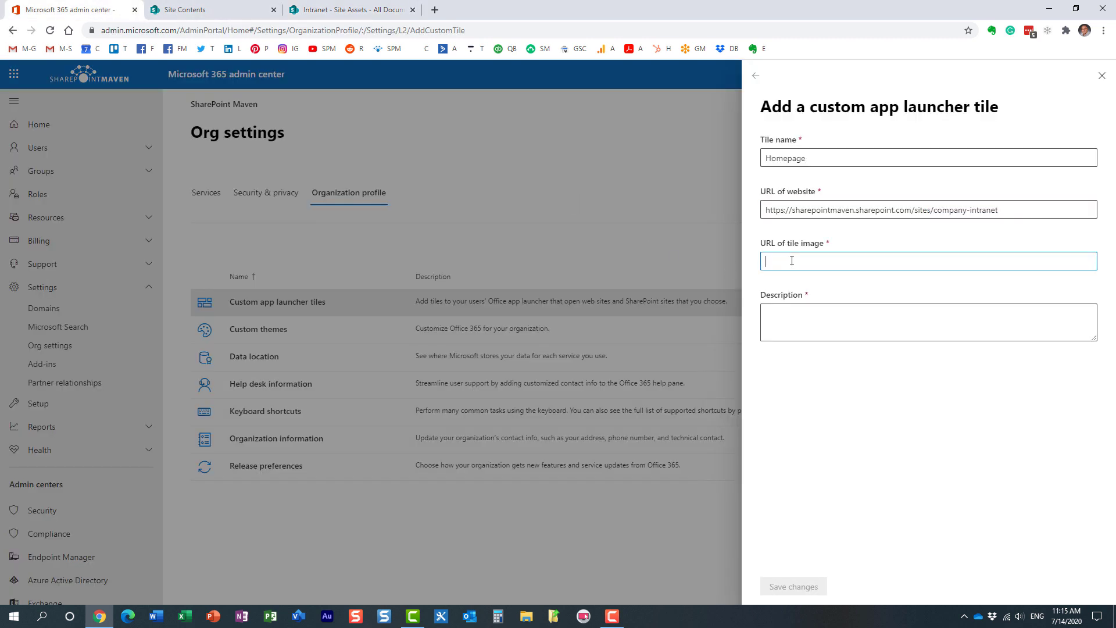
text(https://sharepointmaven.sharepoint.com/:i:/s/company-intranet/EQRBXmjF9UdPsUmIn9b...)
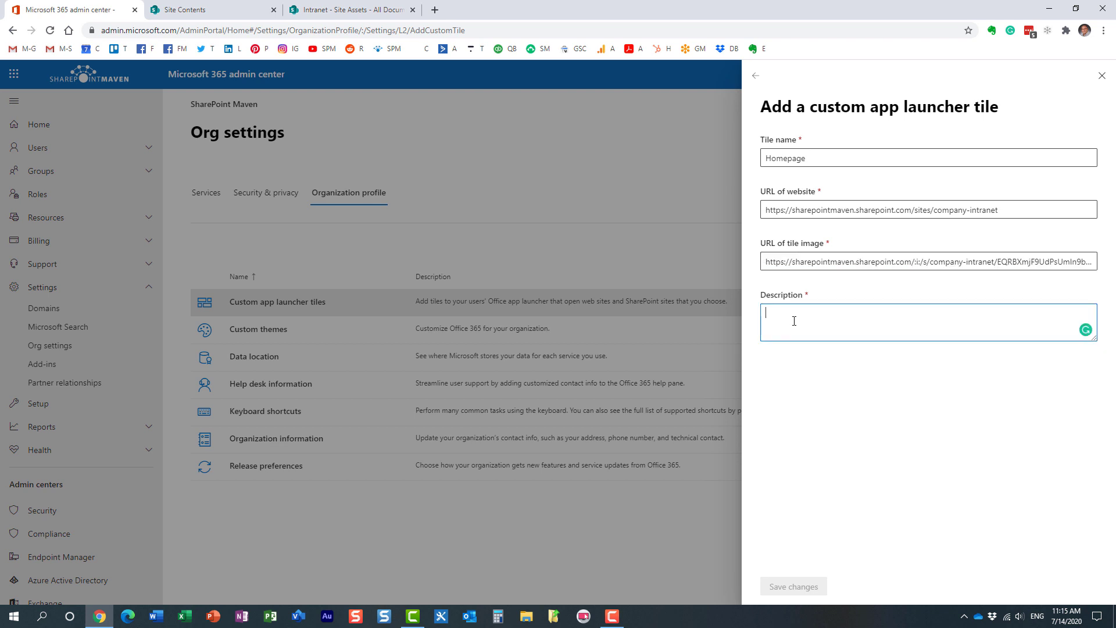
text(Port)
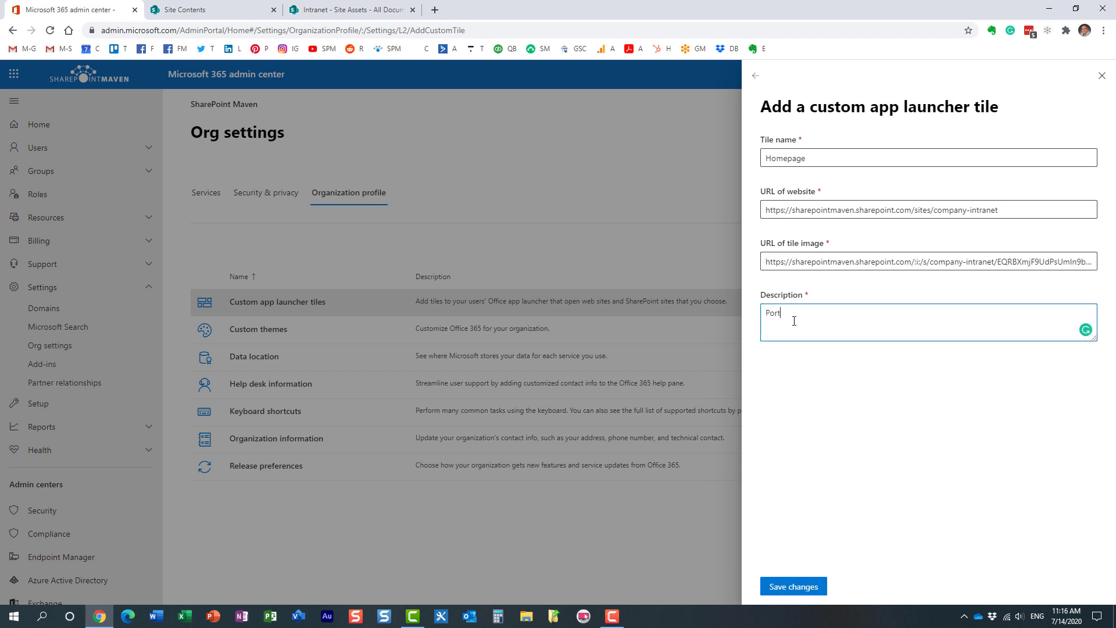
text(al)
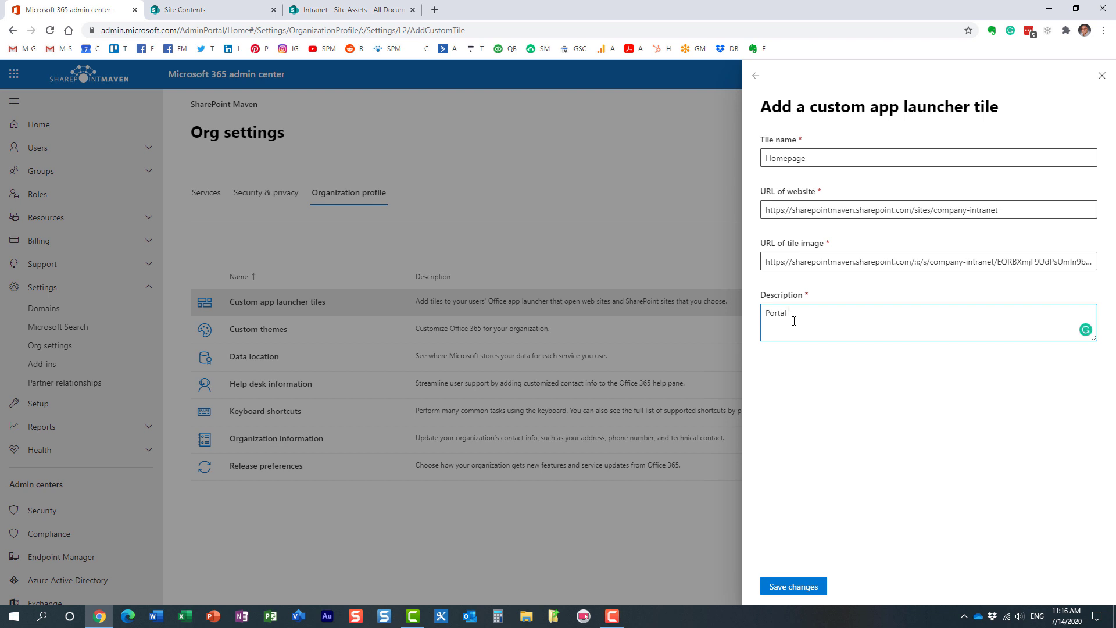
text(O)
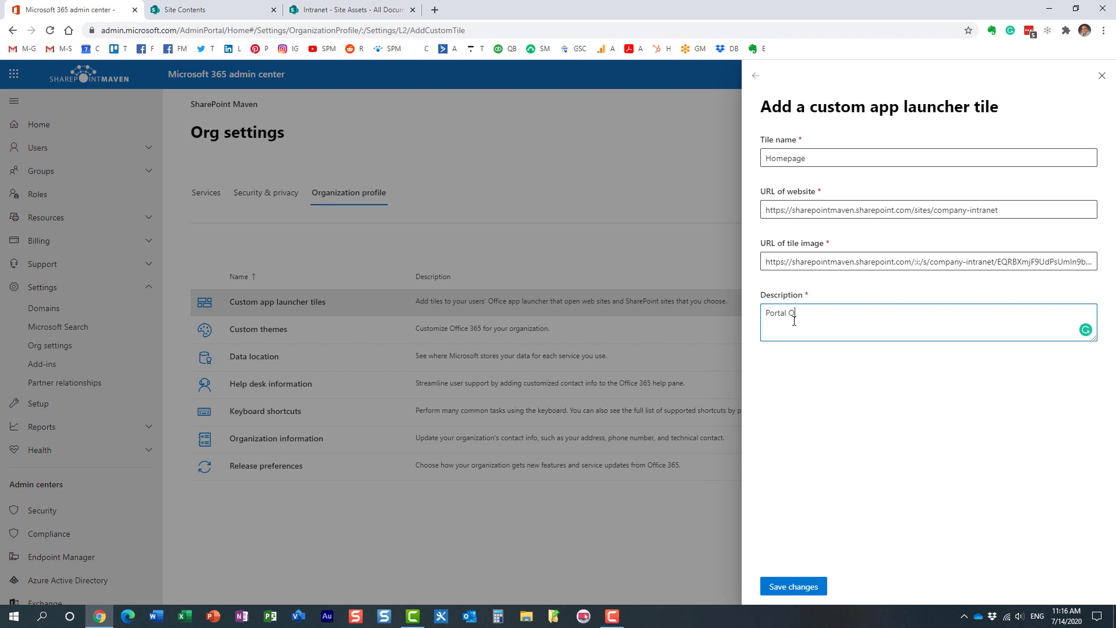
text(Intranet)
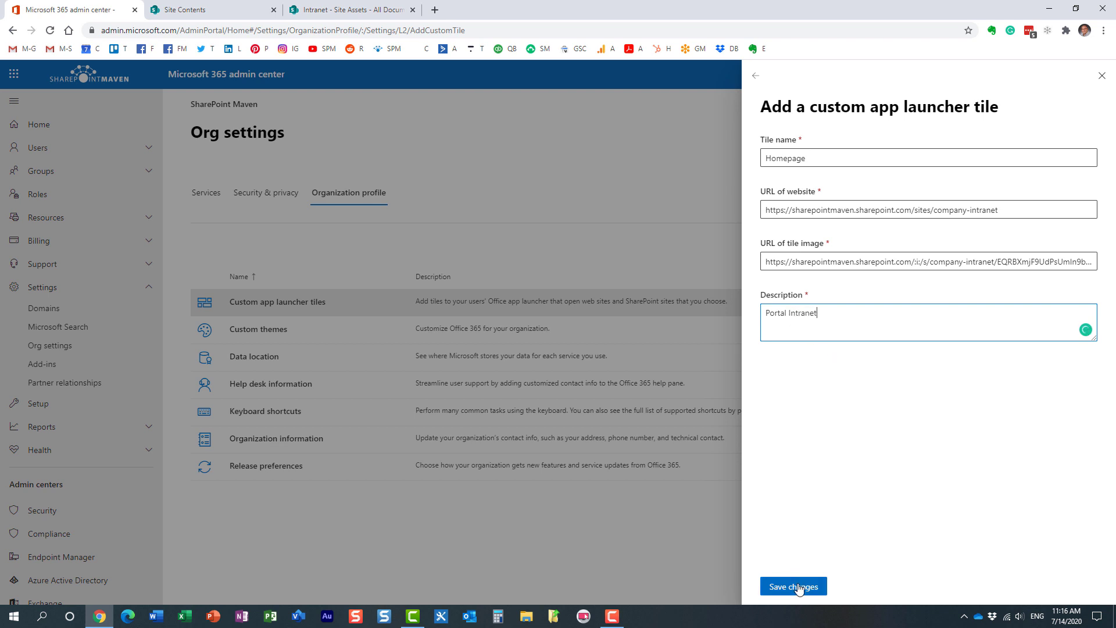
click(792, 586)
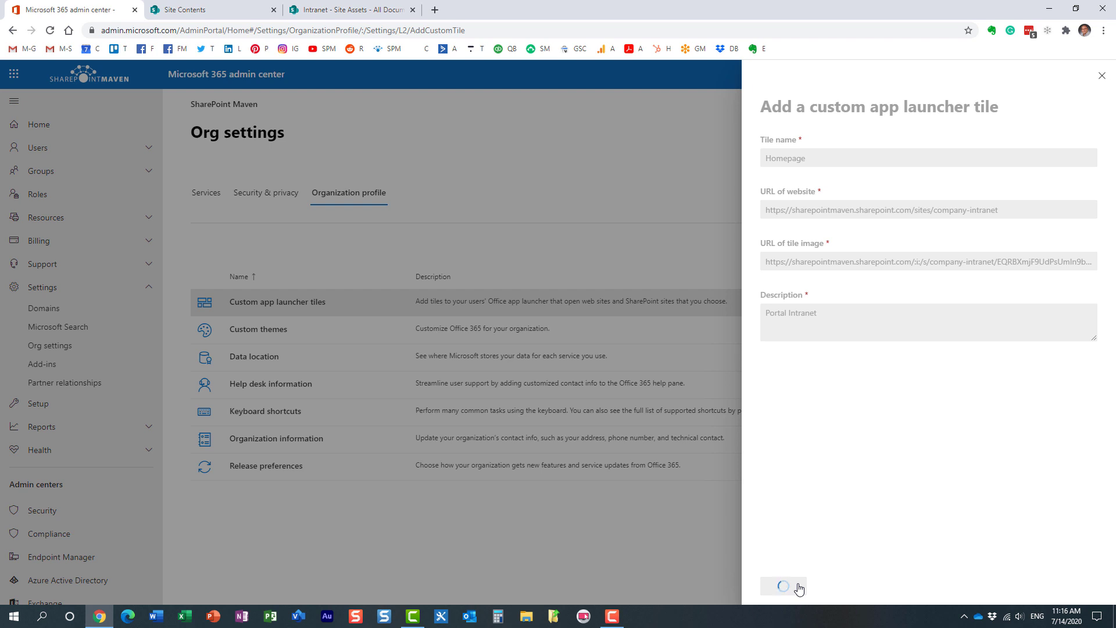
- Confirm the save so Homepage joins the custom app launcher tiles list
click(782, 586)
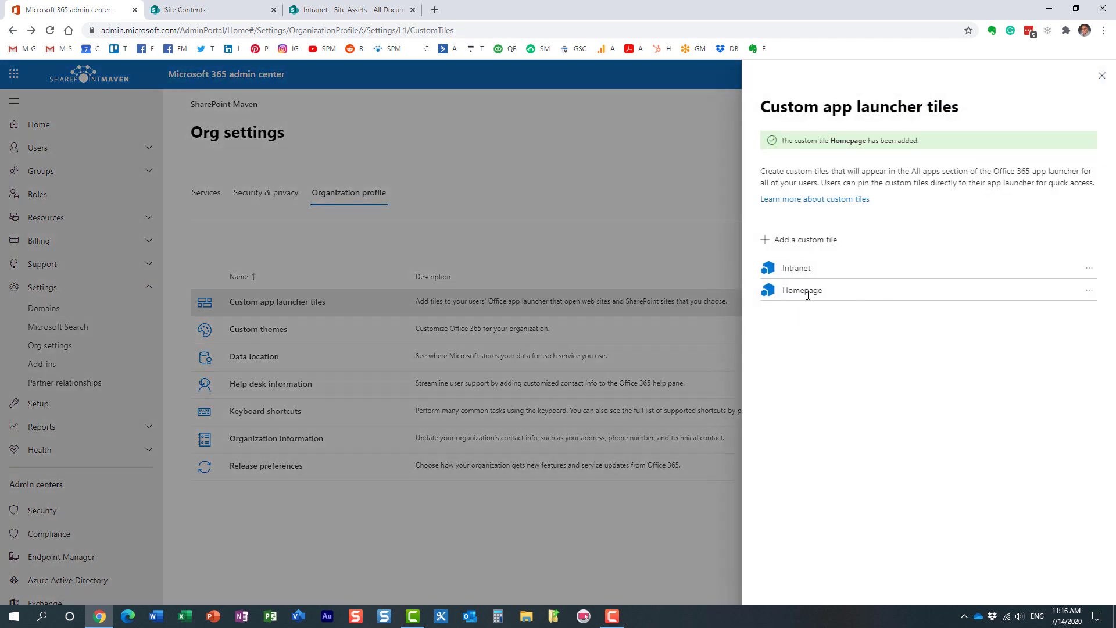
mouse_move(957, 131)
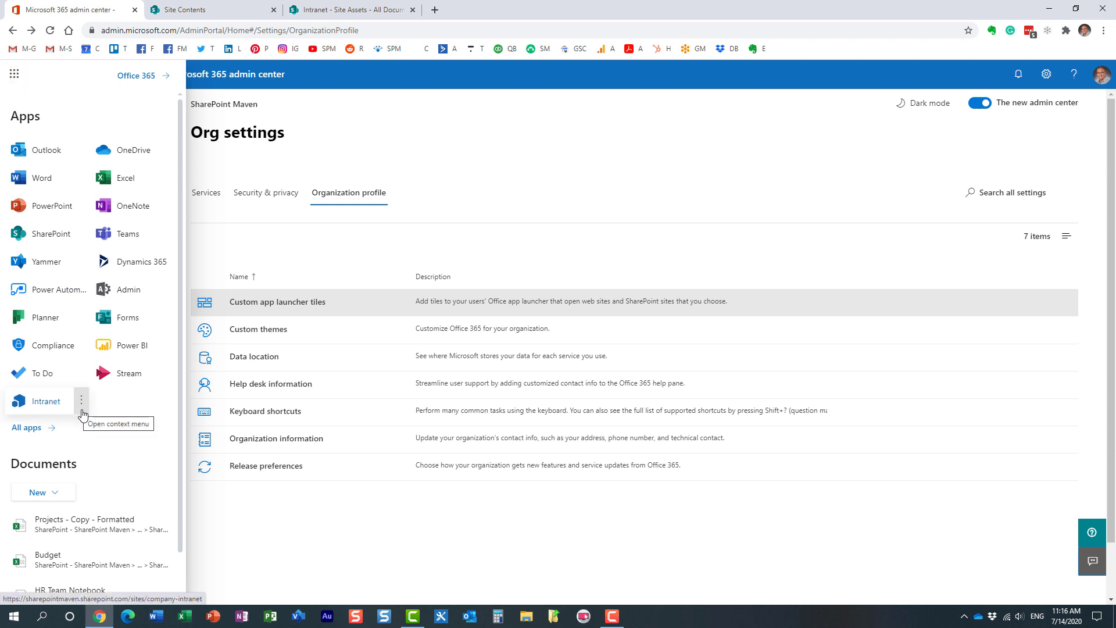
mouse_move(112, 412)
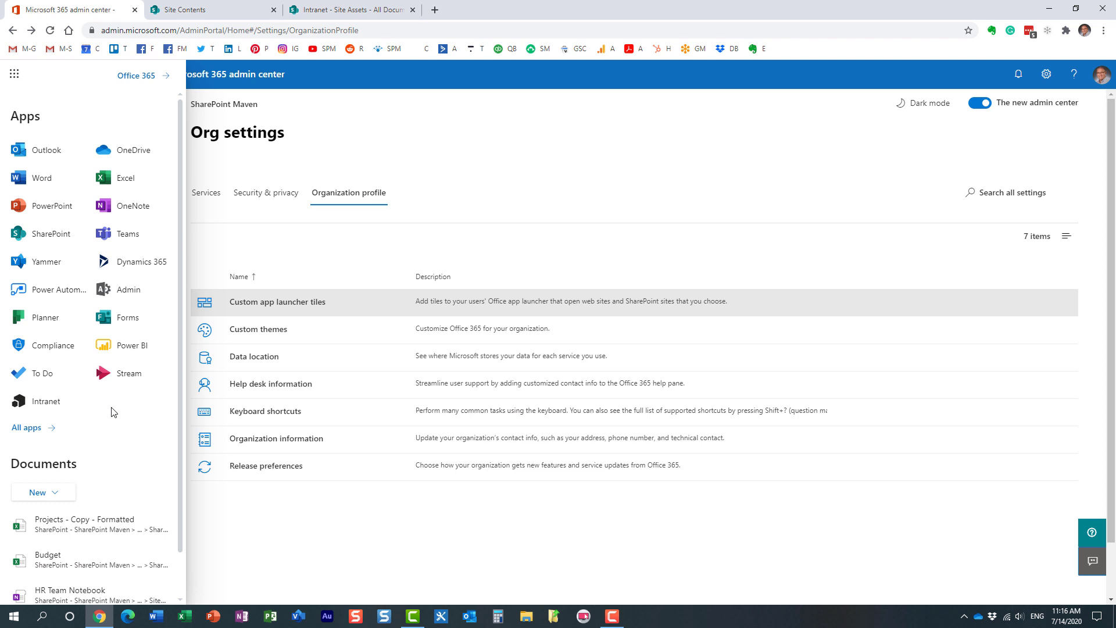
mouse_move(100, 412)
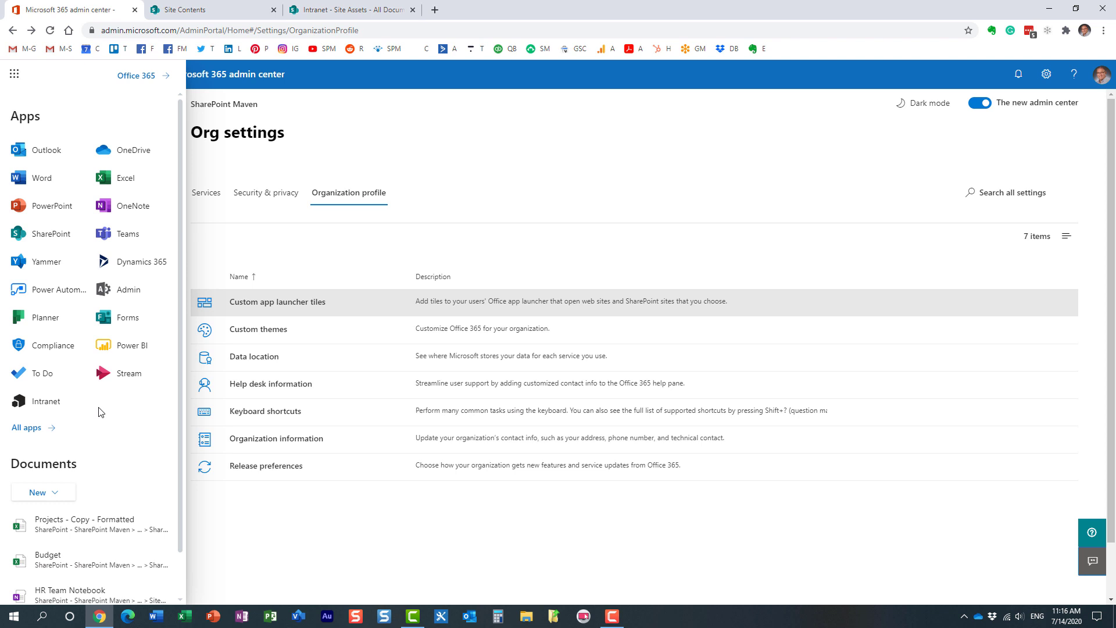
mouse_move(129, 430)
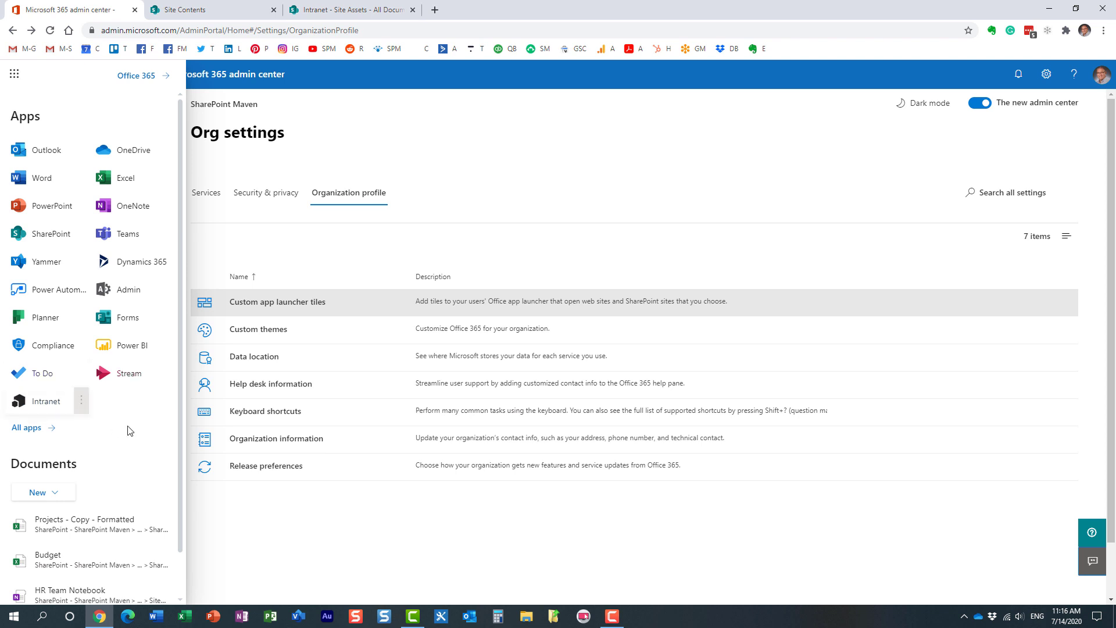
mouse_move(125, 403)
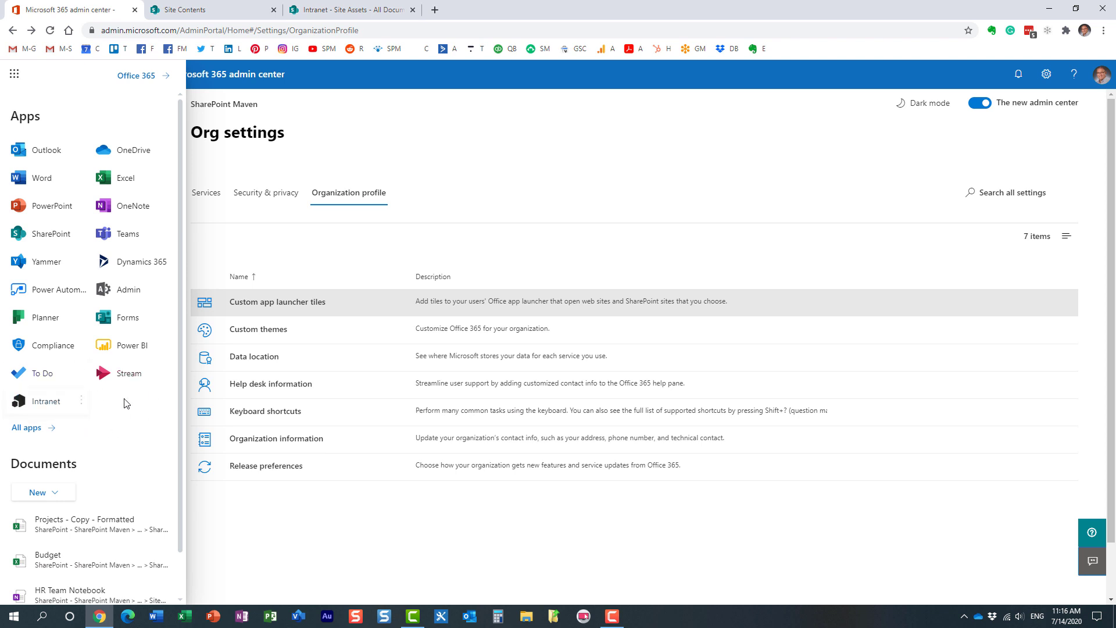
mouse_move(105, 425)
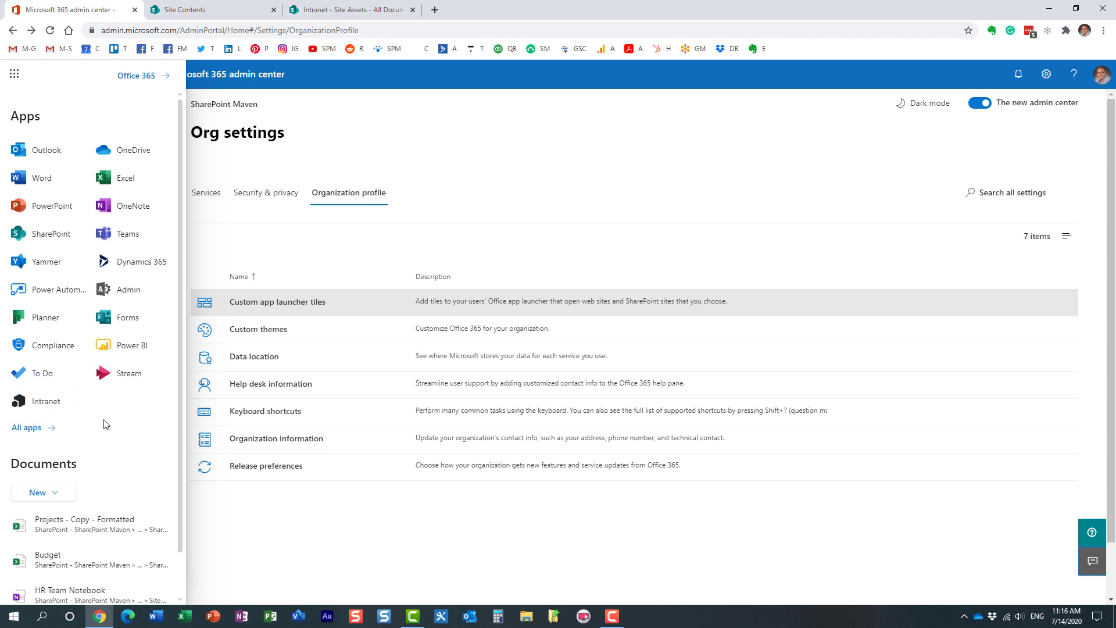
mouse_move(28, 427)
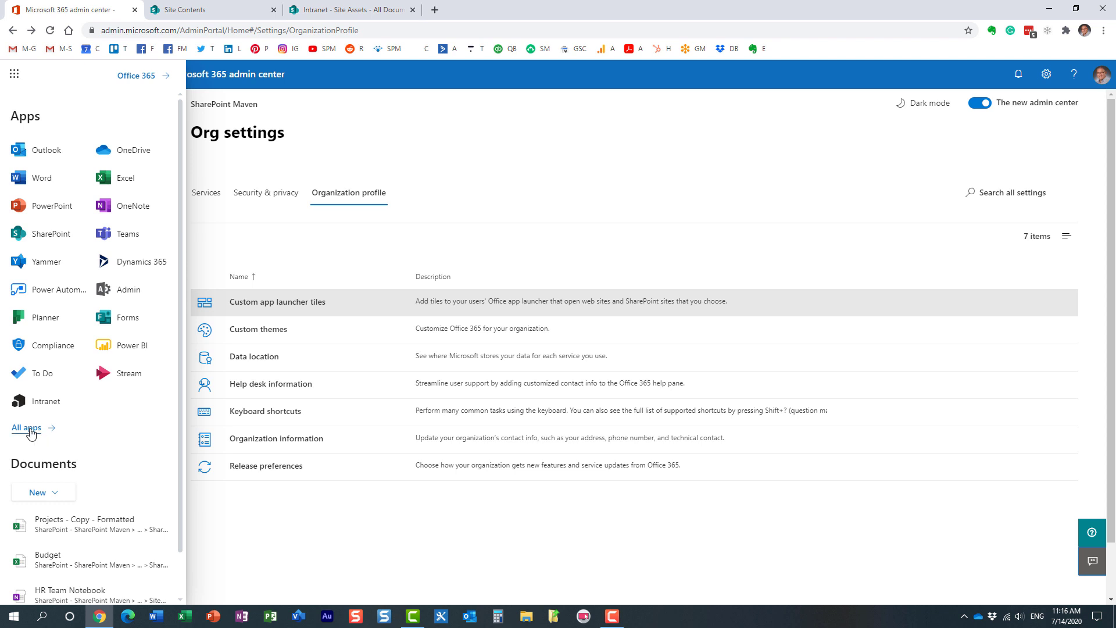
- Show All apps and bring up the Intranet tile's open and unpin options
click(27, 428)
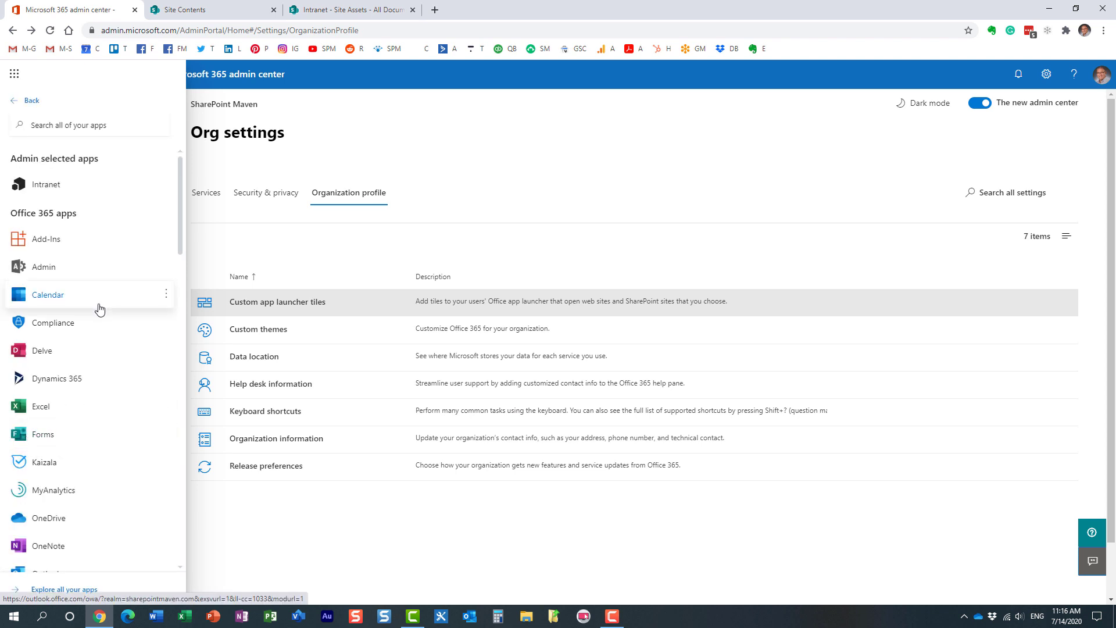
mouse_move(45, 184)
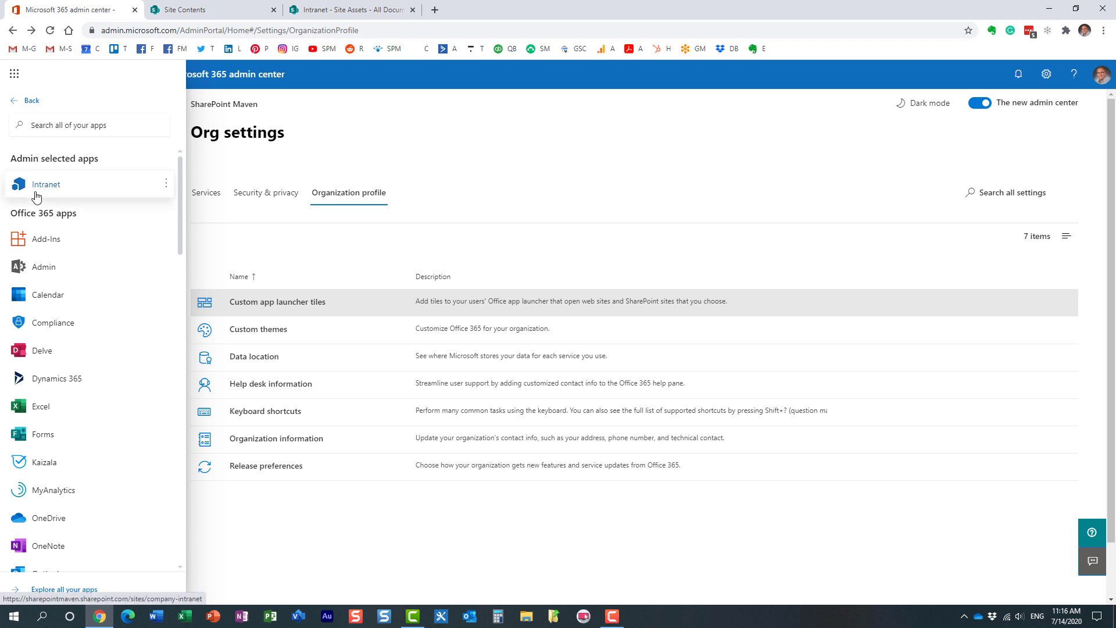
mouse_move(30, 141)
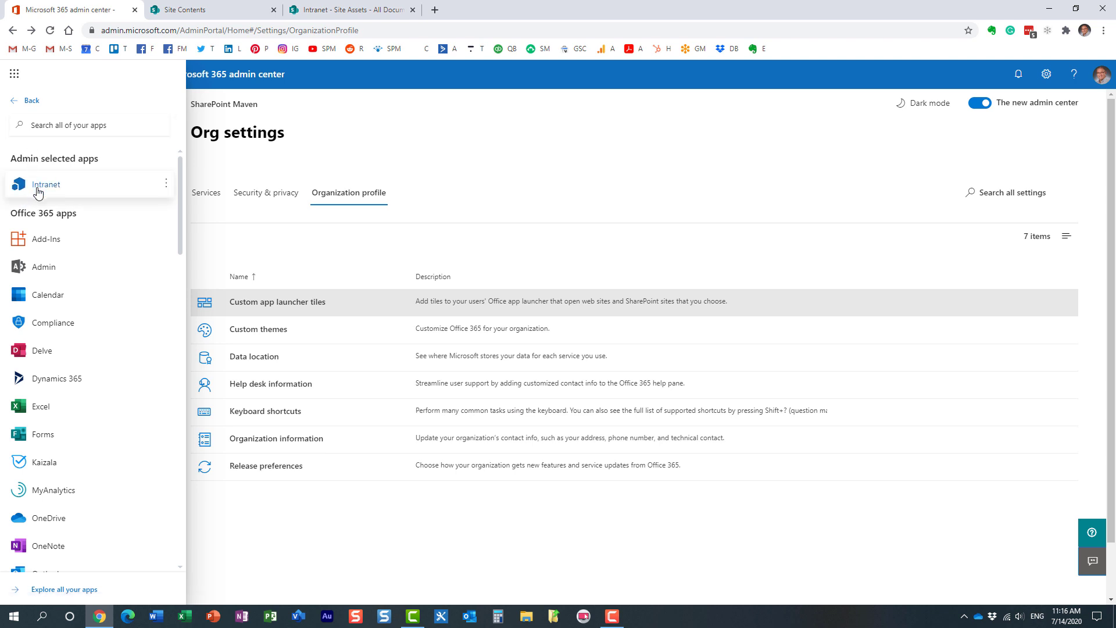
mouse_move(116, 193)
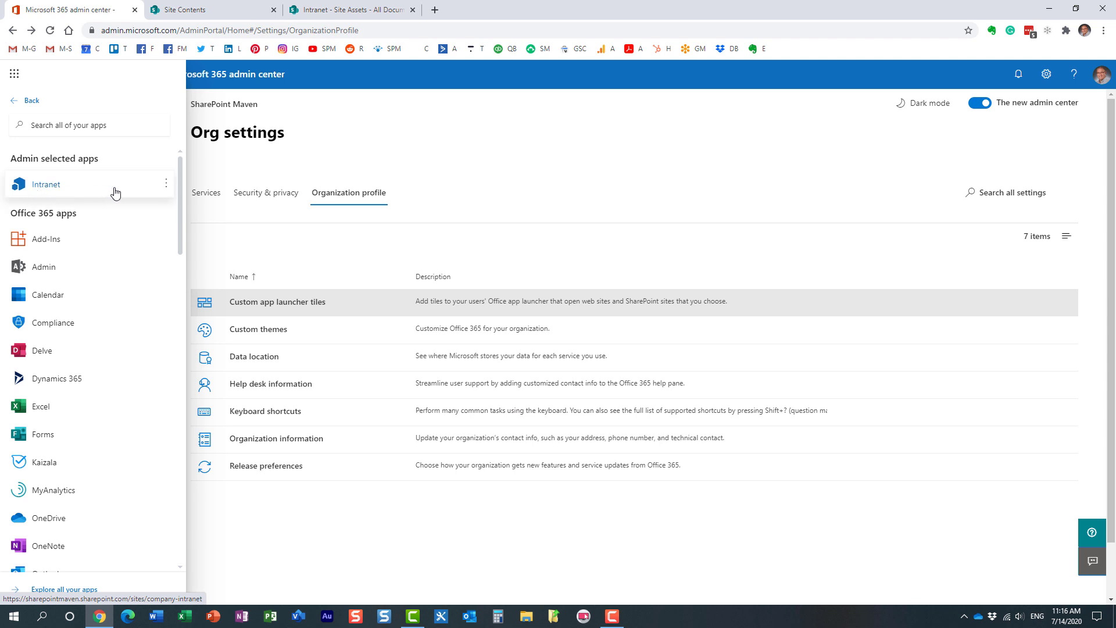
click(166, 184)
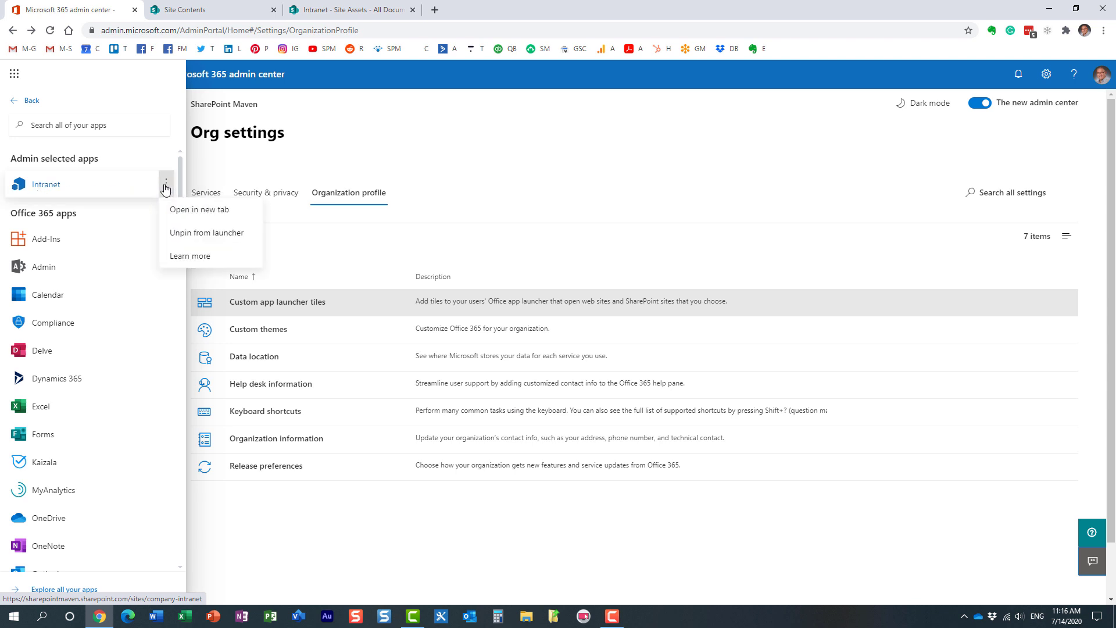
mouse_move(207, 232)
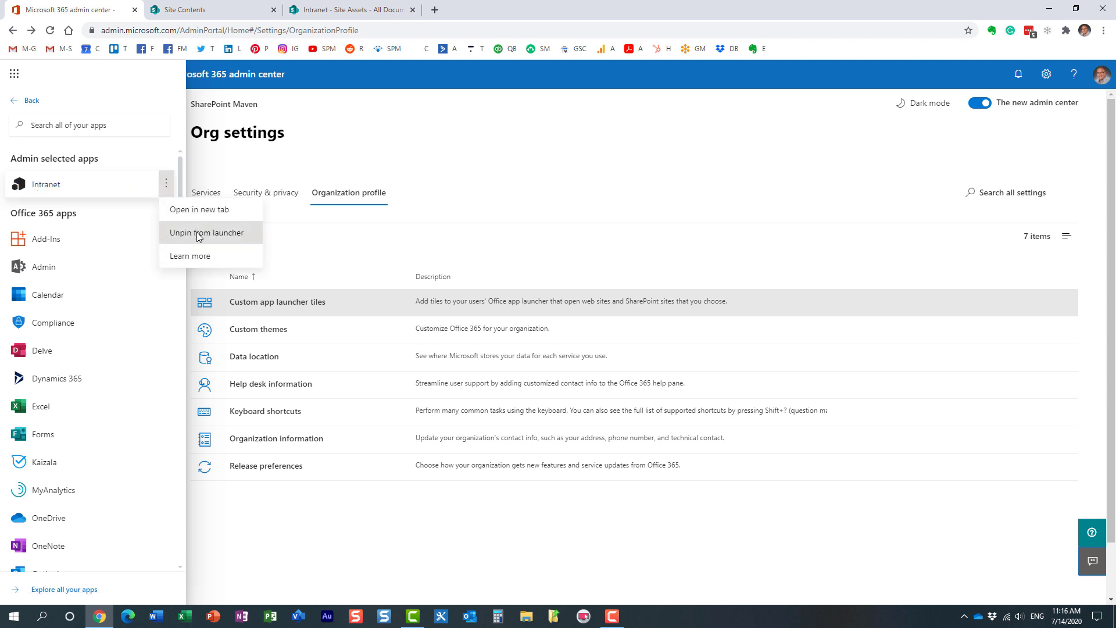
mouse_move(64, 489)
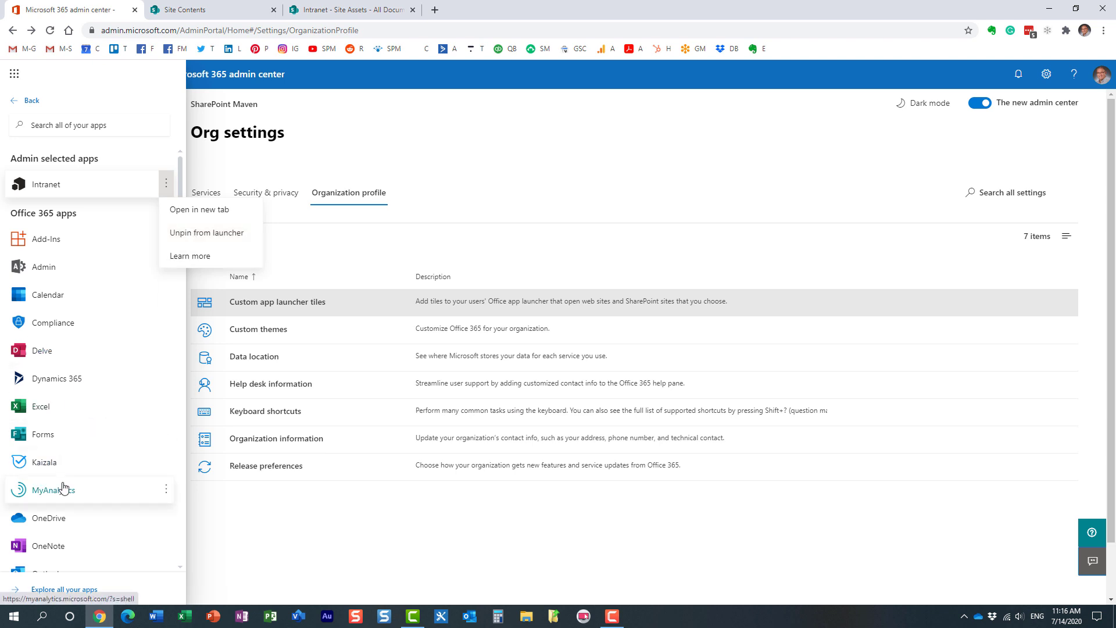
mouse_move(103, 191)
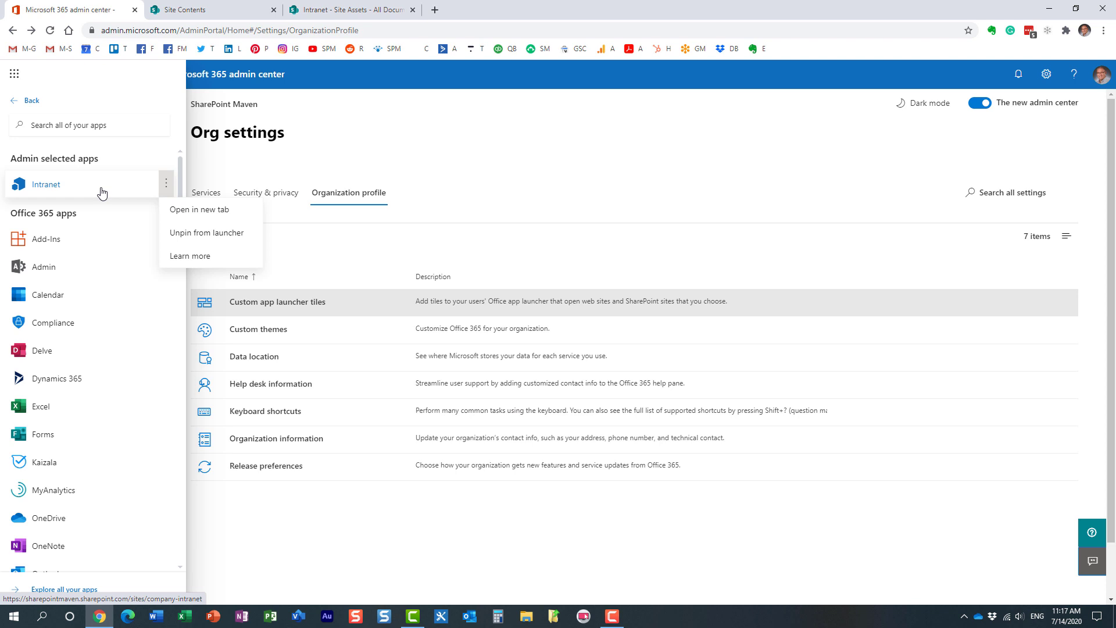
mouse_move(29, 186)
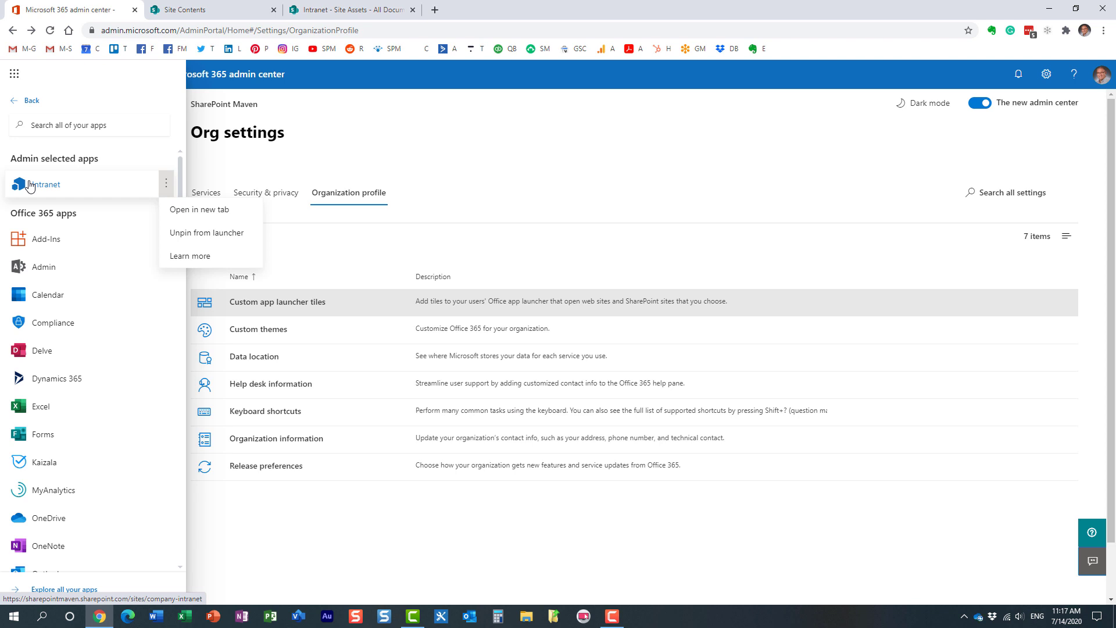
mouse_move(207, 233)
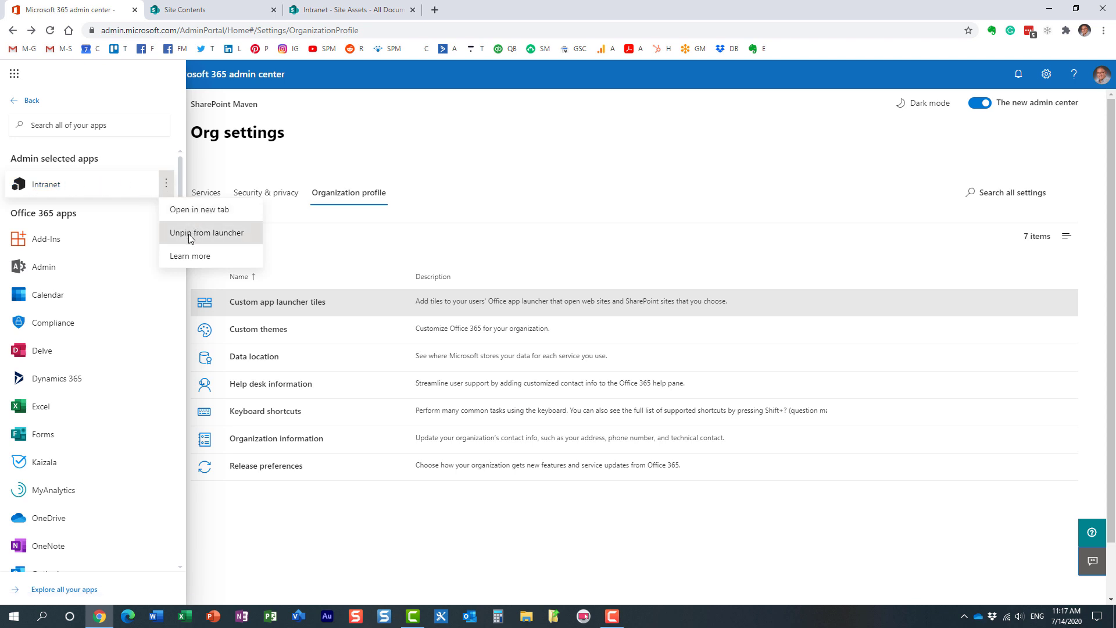
mouse_move(198, 237)
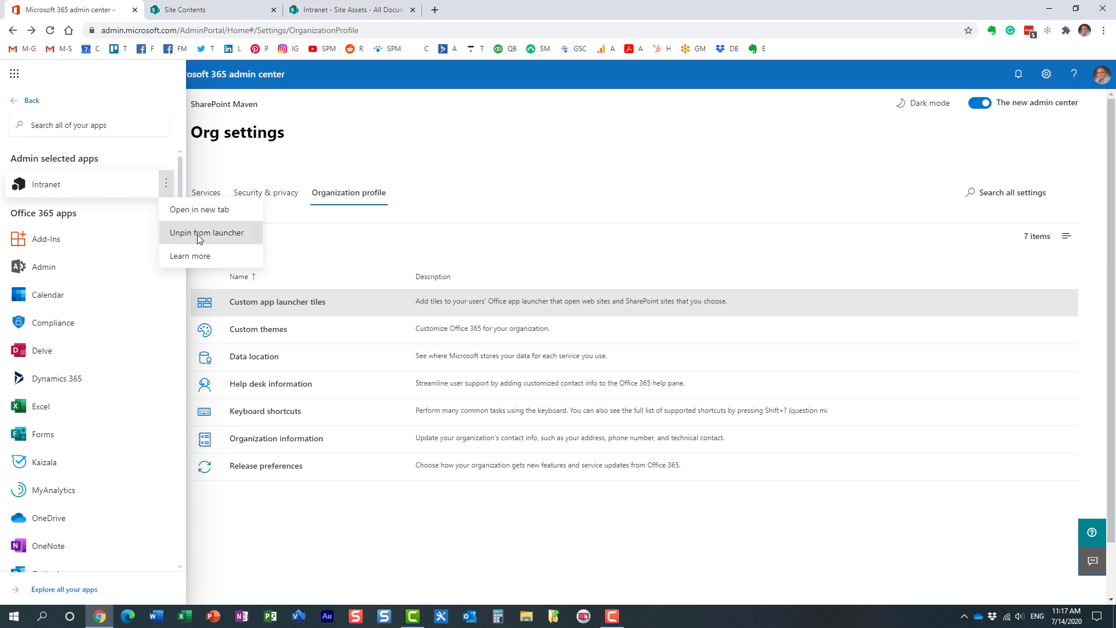
mouse_move(130, 272)
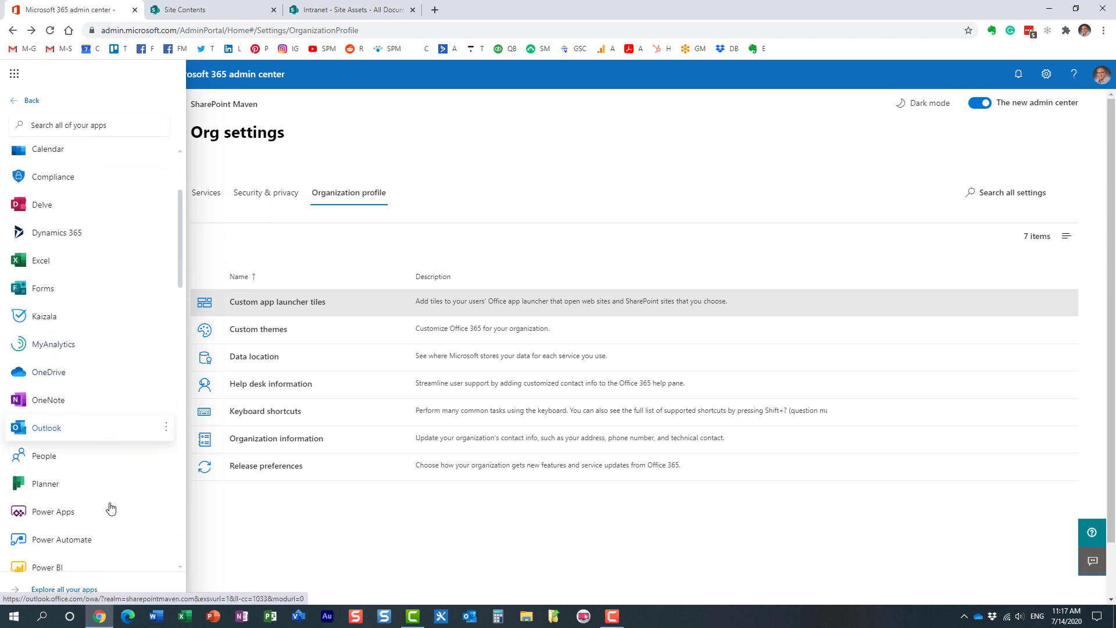
scroll(up, 3)
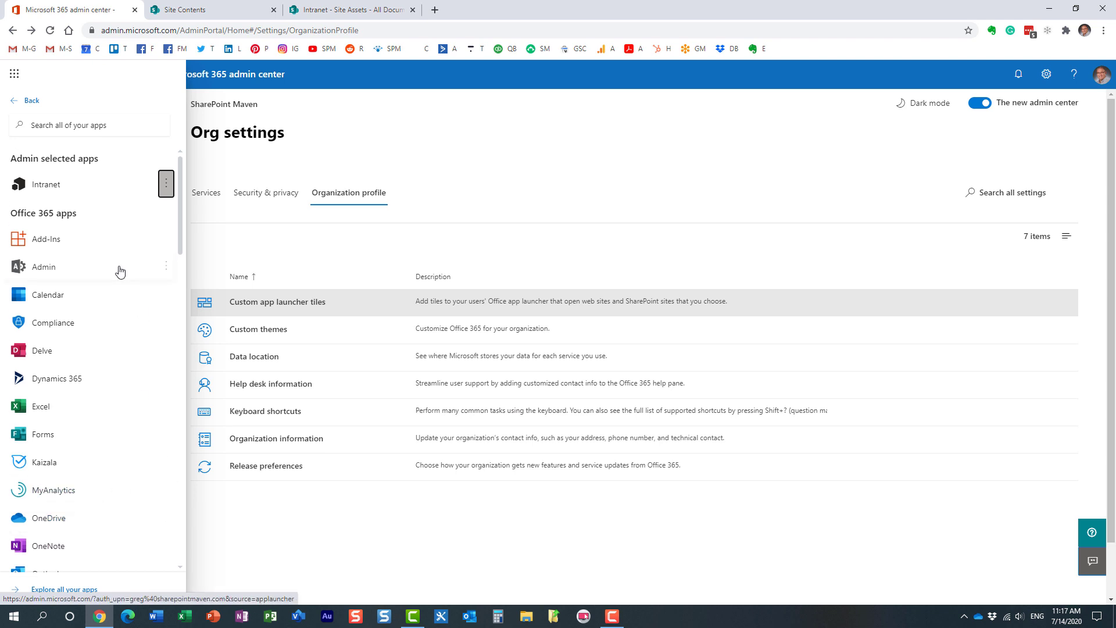
mouse_move(150, 218)
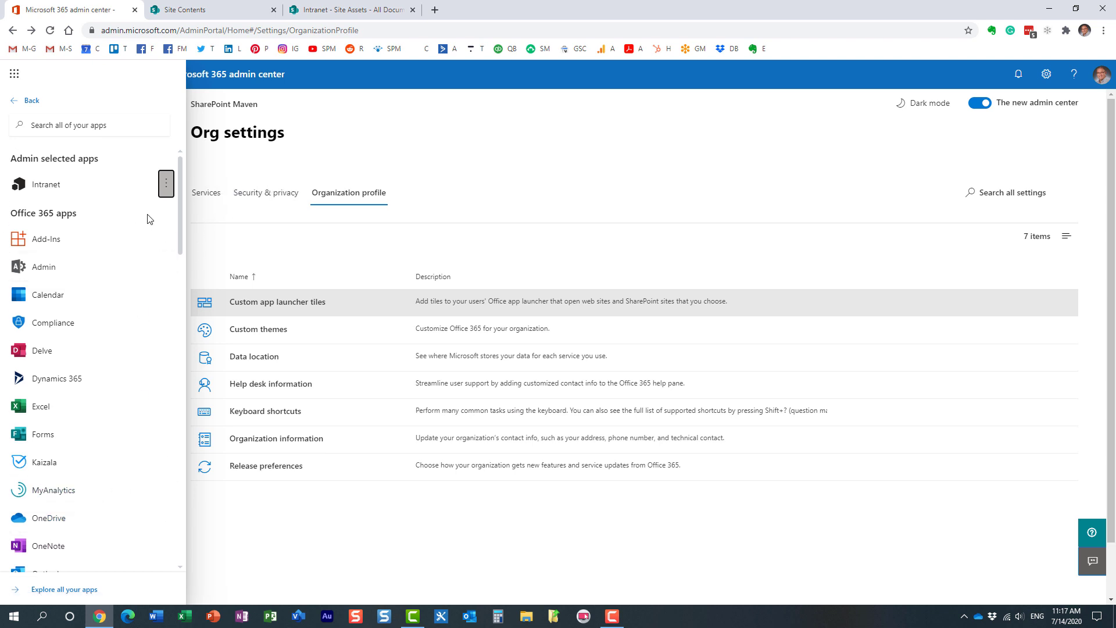
click(166, 184)
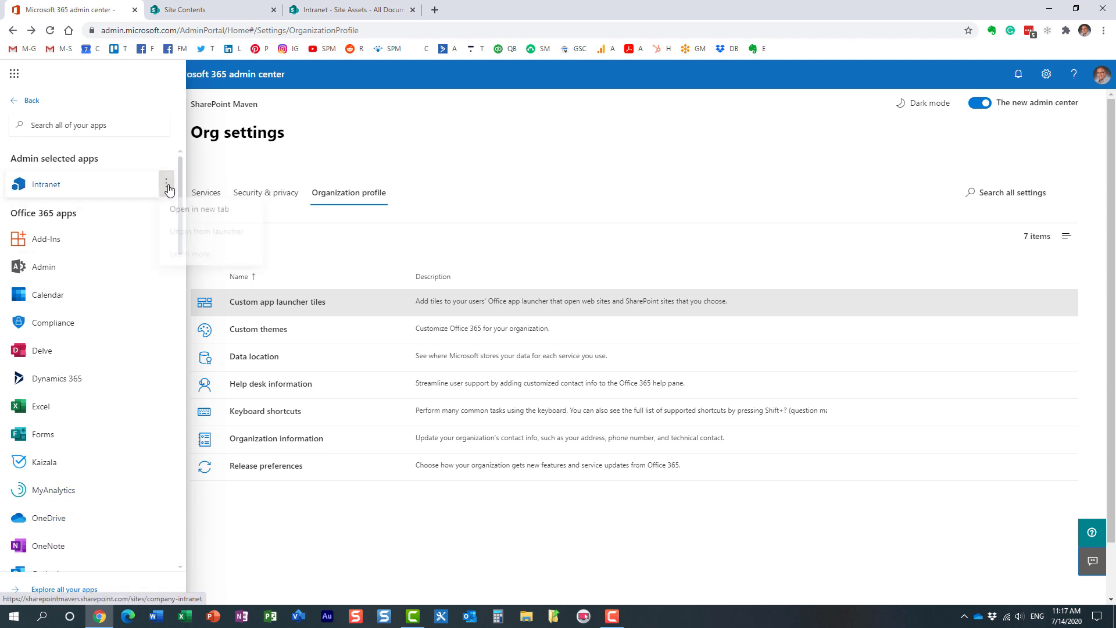
click(167, 179)
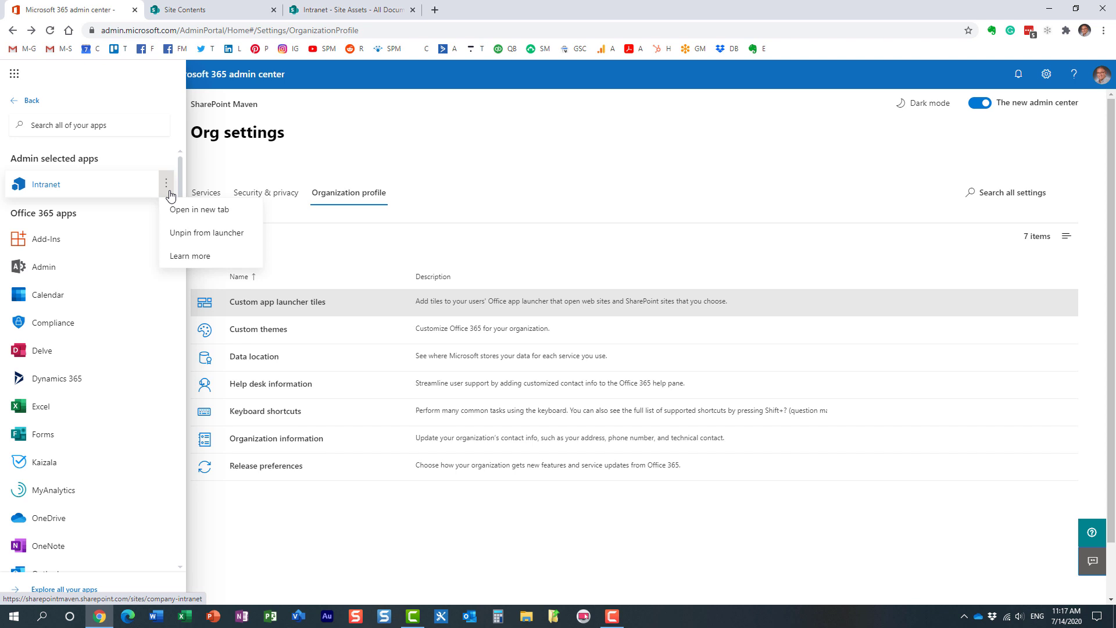
mouse_move(242, 161)
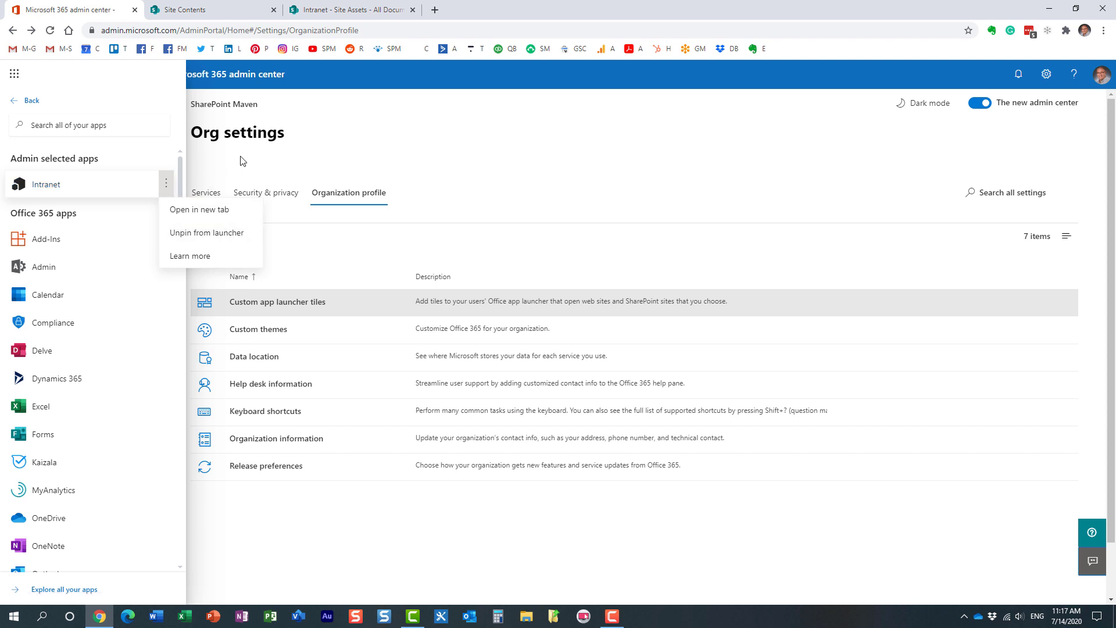
- Go back from All apps to the main app launcher listing Intranet
click(13, 73)
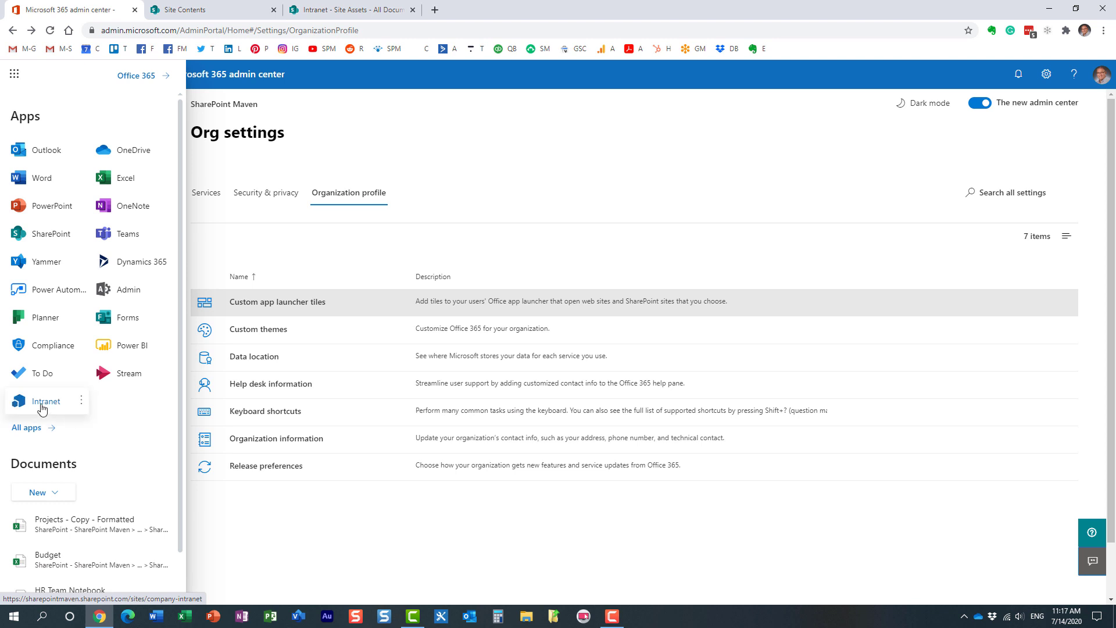
mouse_move(84, 422)
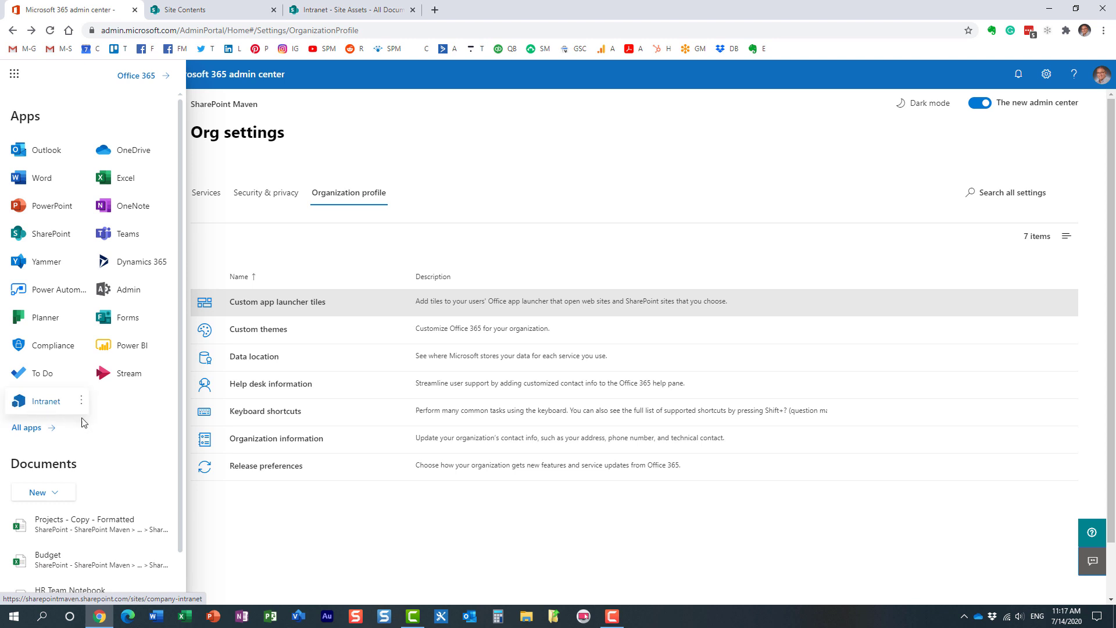
mouse_move(84, 437)
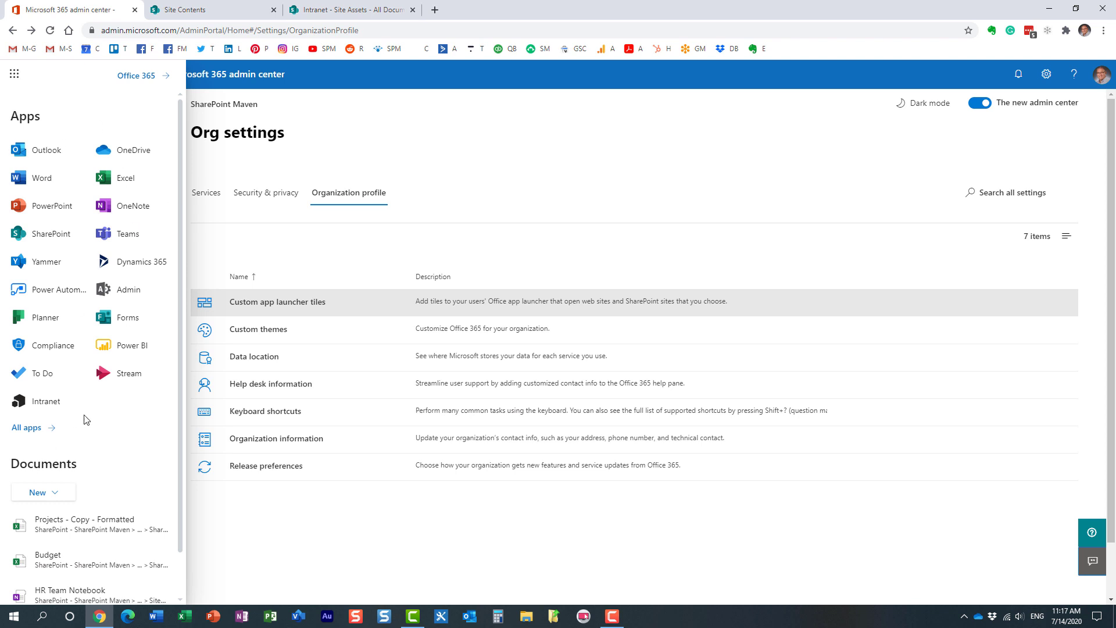
mouse_move(131, 433)
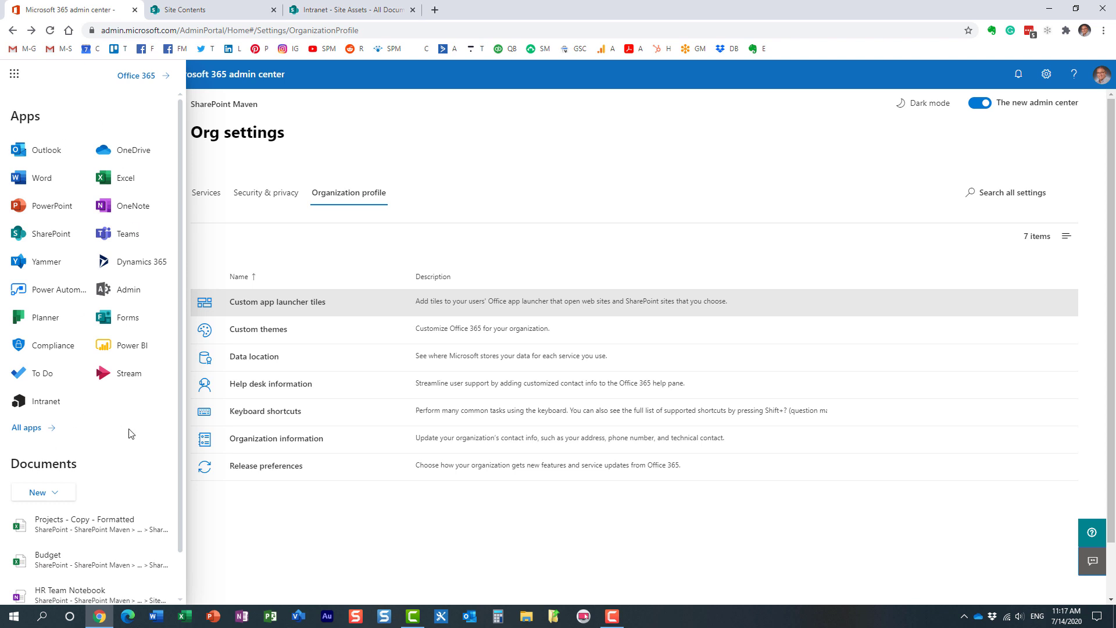